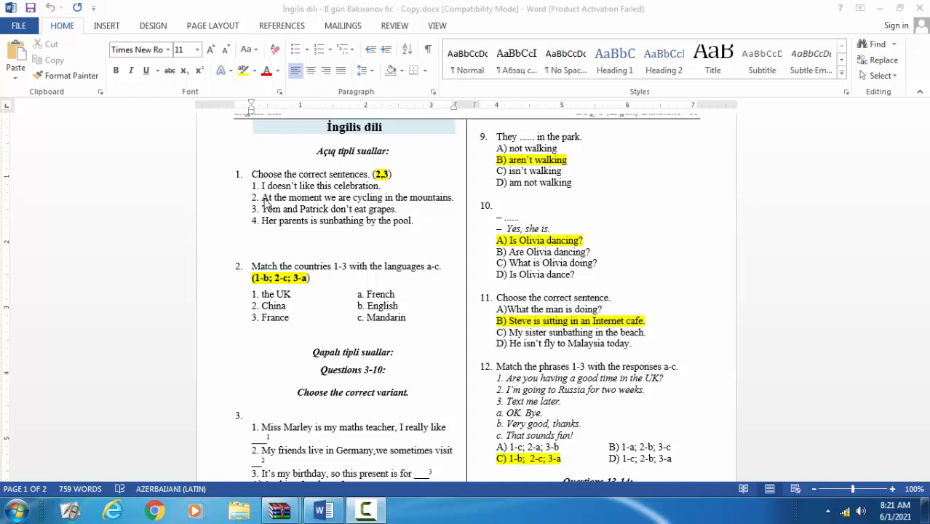
mouse_move(856, 252)
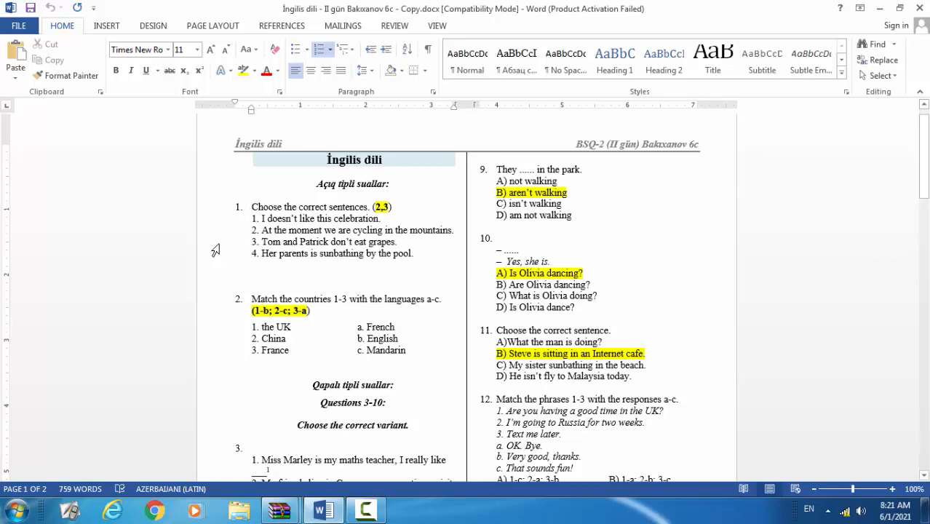
- Scroll down the answer key until picture questions 13 and 14 with their highlighted answers are visible
left_click(252, 207)
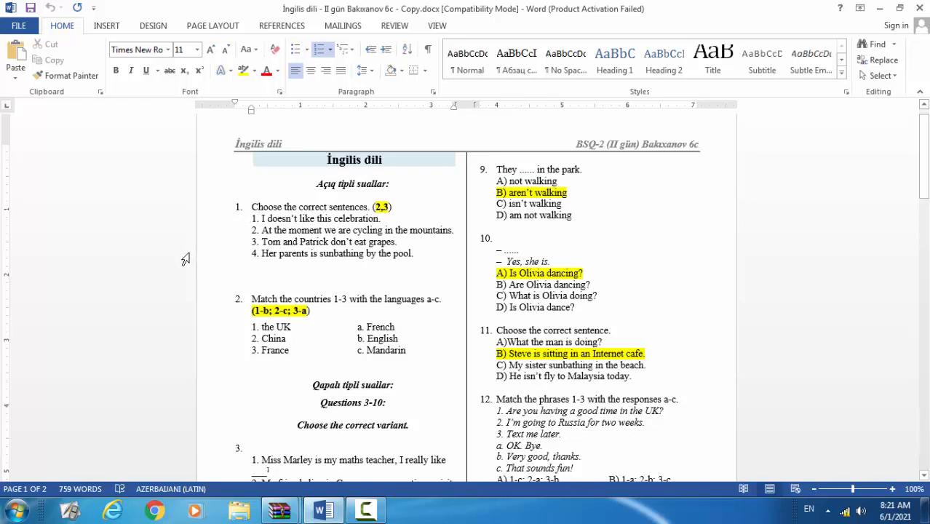
mouse_move(182, 259)
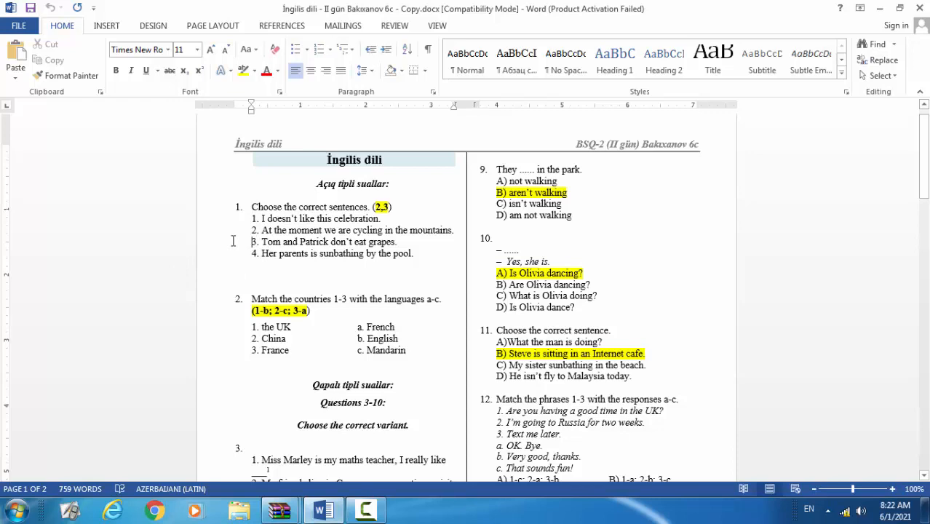
mouse_move(206, 253)
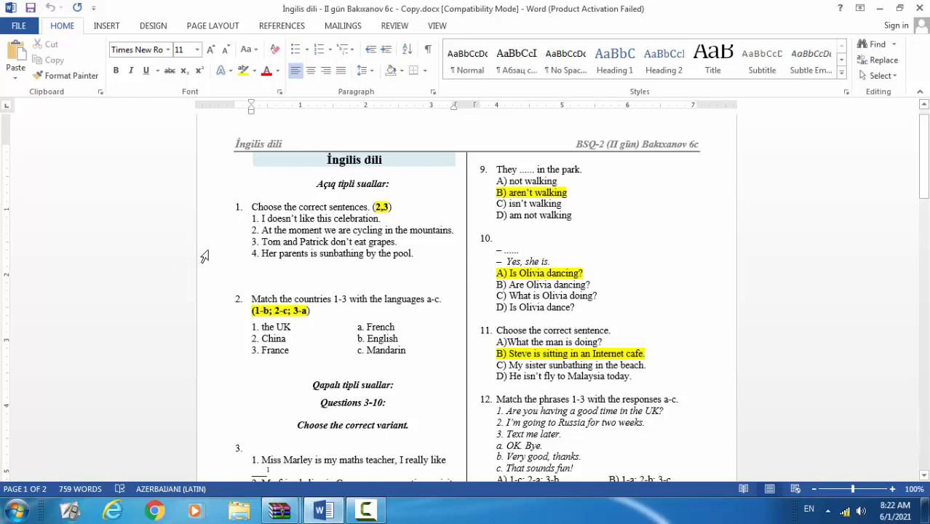
mouse_move(235, 261)
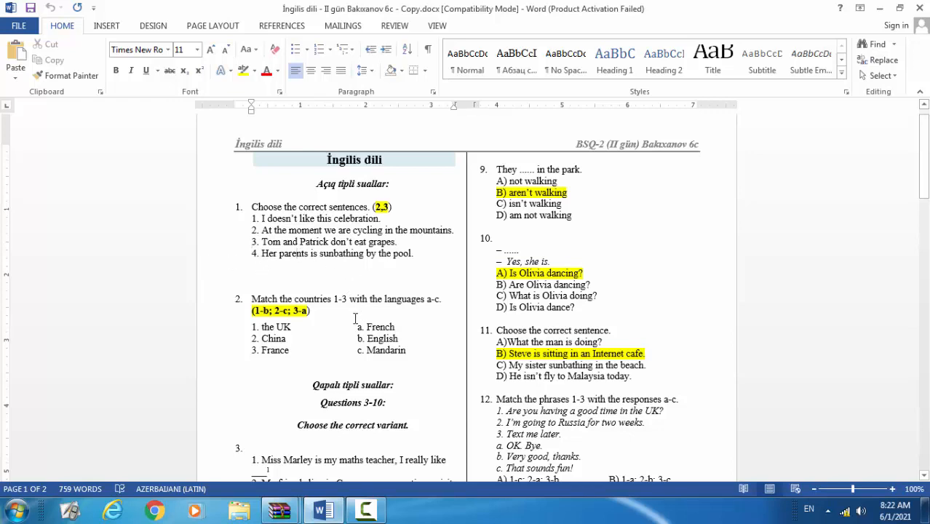
mouse_move(325, 253)
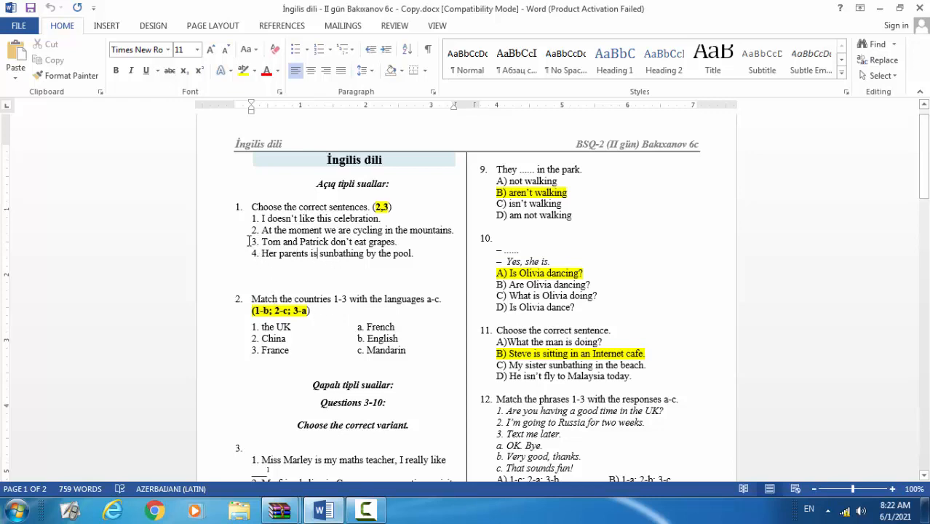
mouse_move(404, 192)
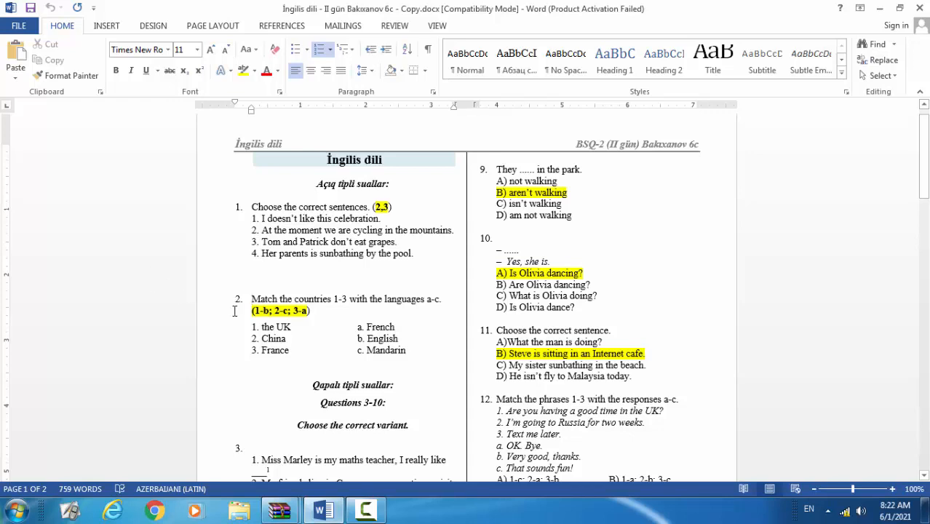
left_click(386, 351)
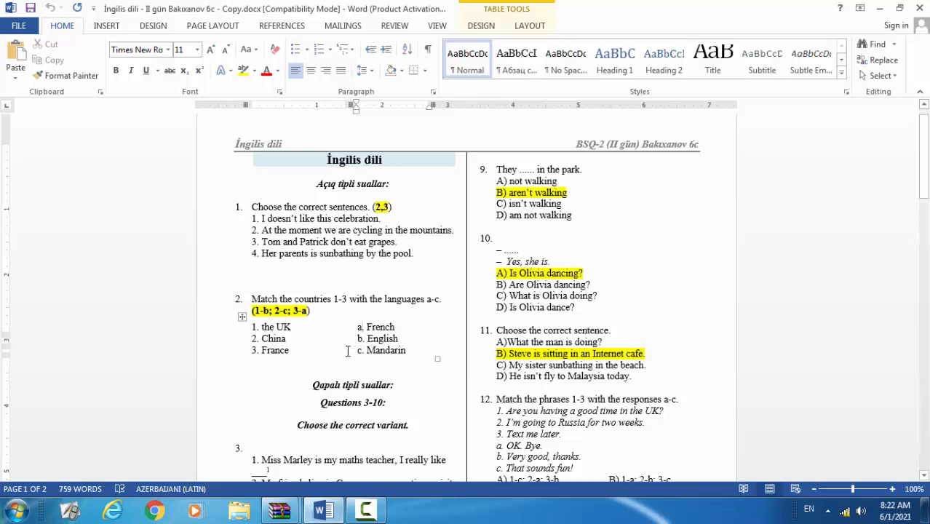
mouse_move(298, 324)
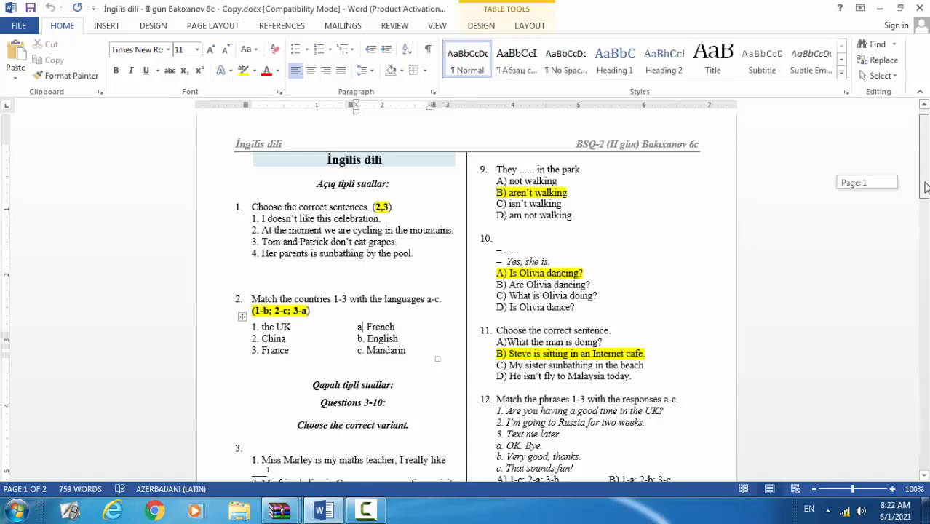
scroll("down", 3)
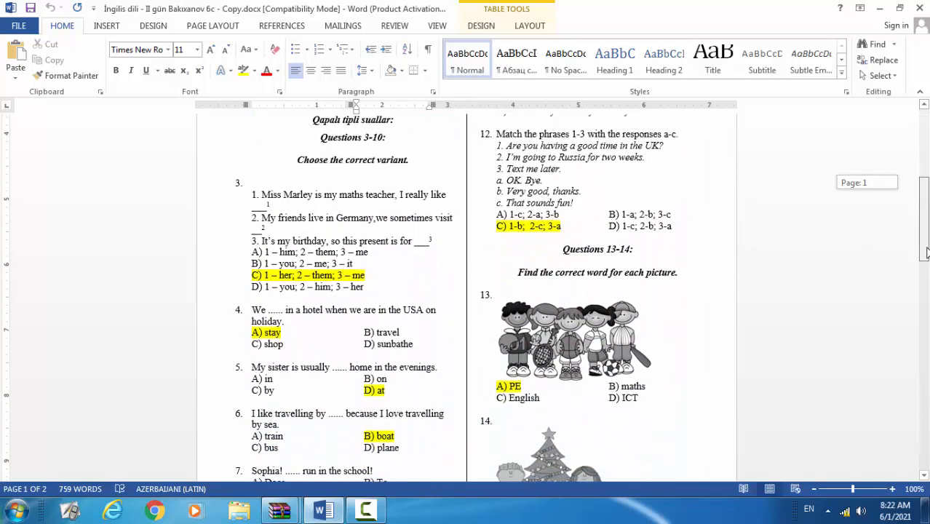
scroll("down", 3)
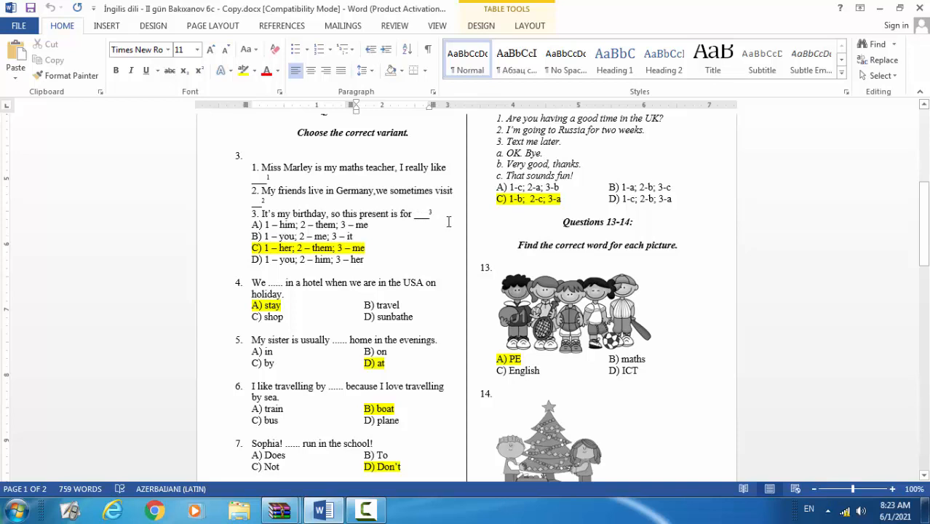
mouse_move(447, 221)
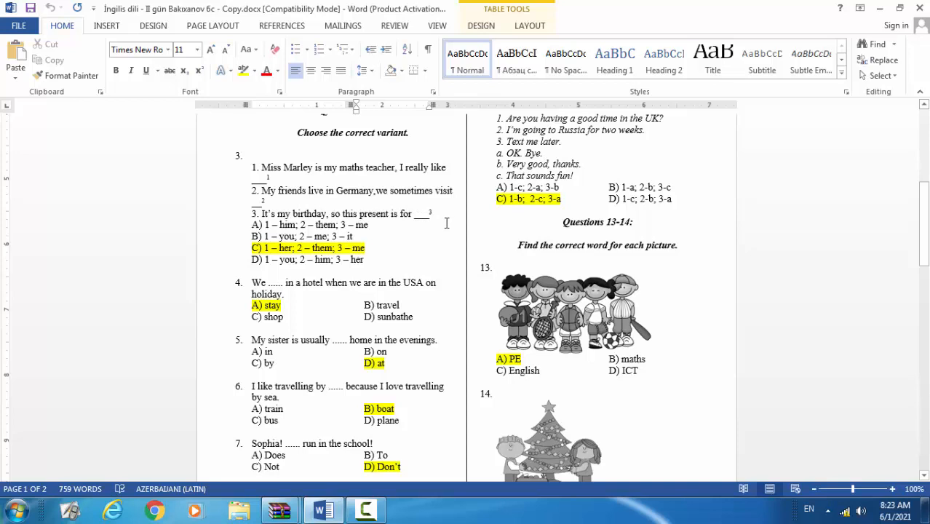
mouse_move(410, 240)
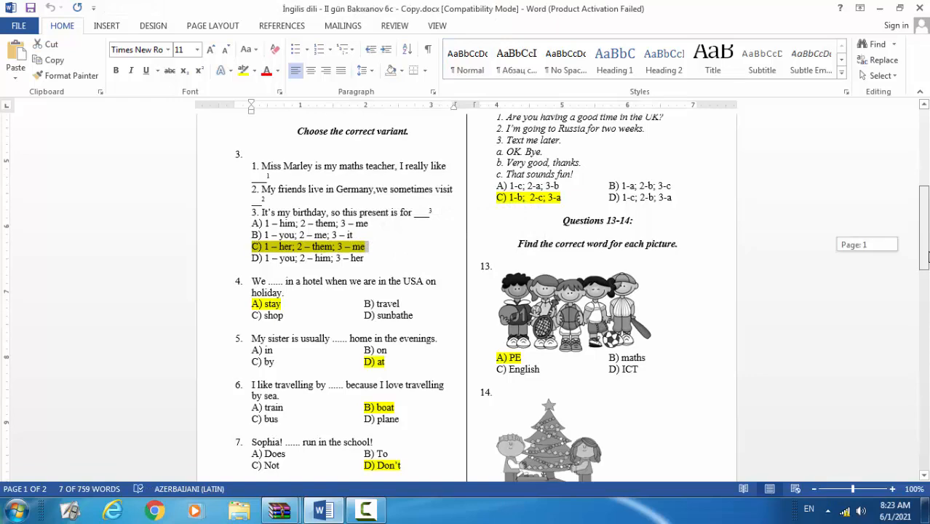
scroll("down", 3)
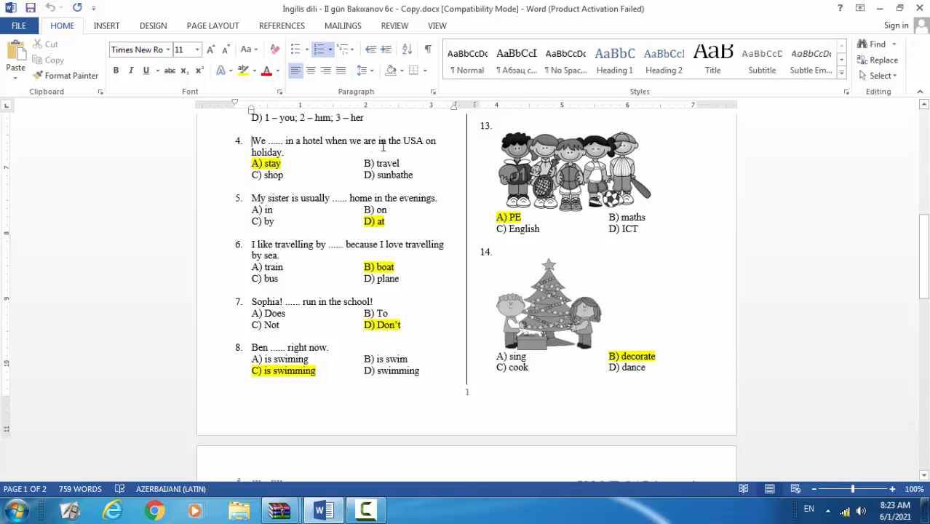
mouse_move(435, 154)
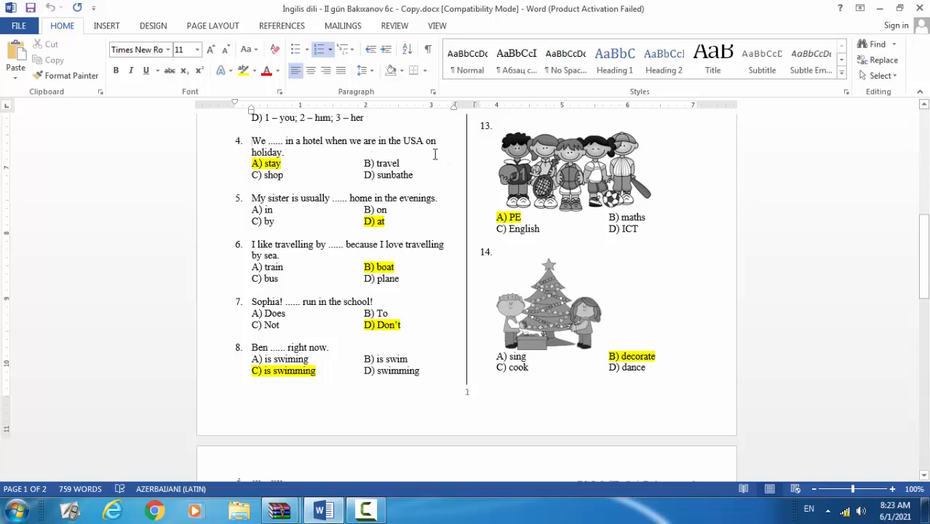
mouse_move(247, 204)
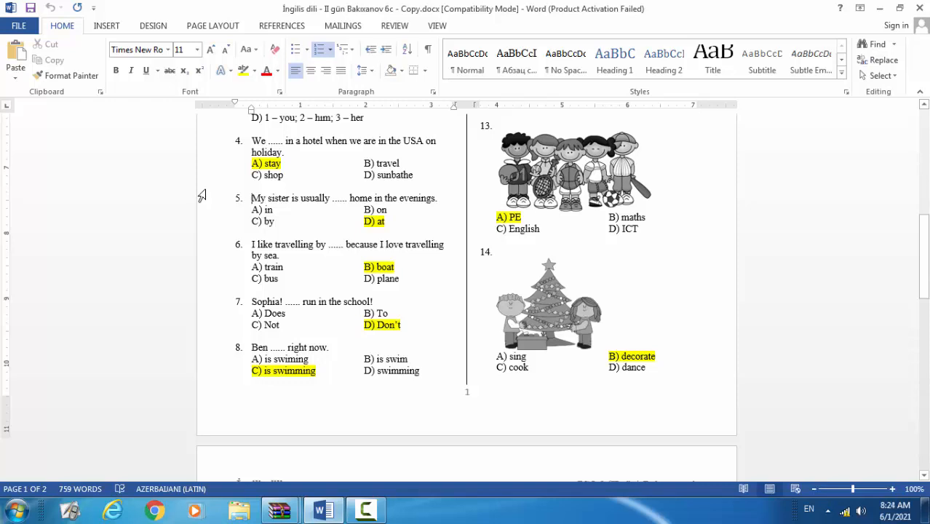
mouse_move(256, 263)
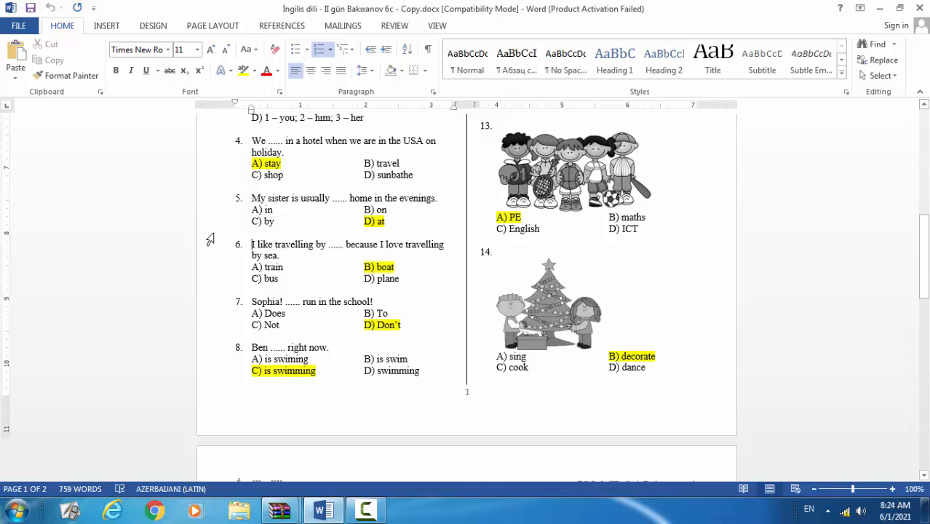
mouse_move(221, 244)
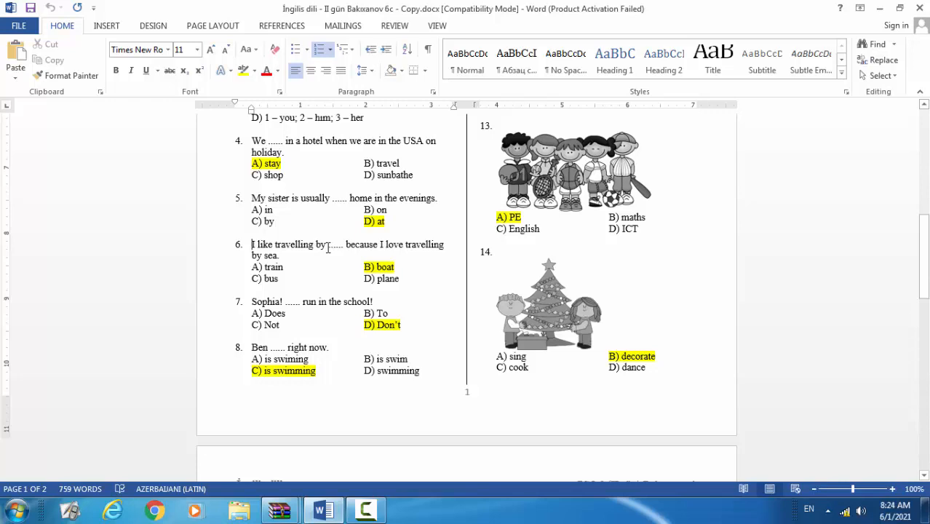
mouse_move(306, 264)
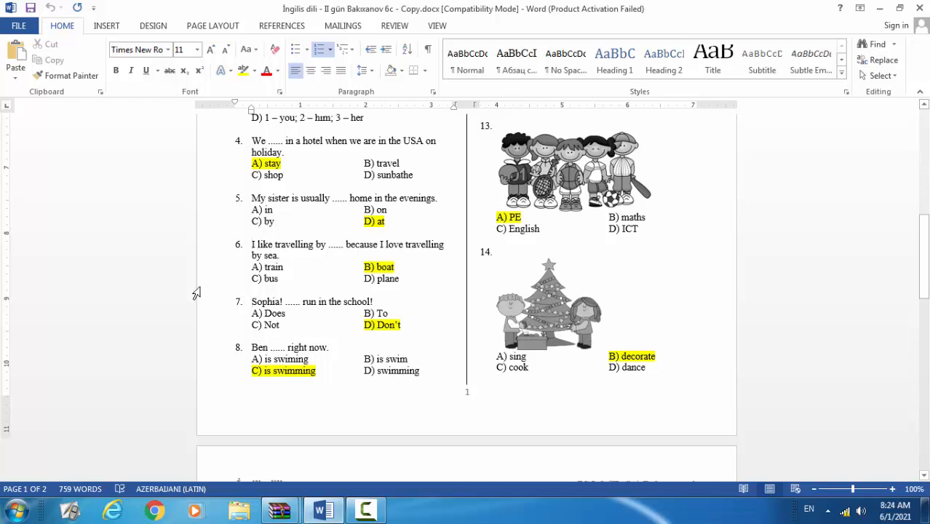
mouse_move(218, 290)
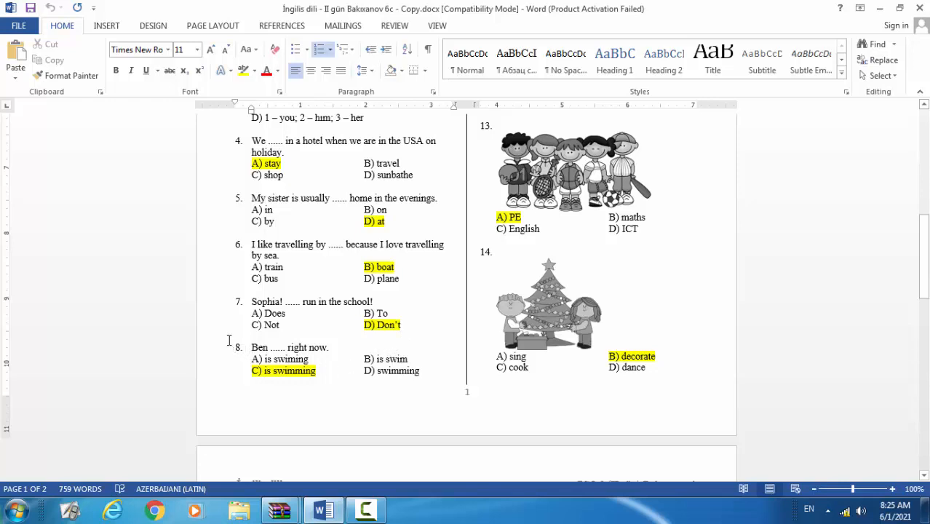
mouse_move(438, 340)
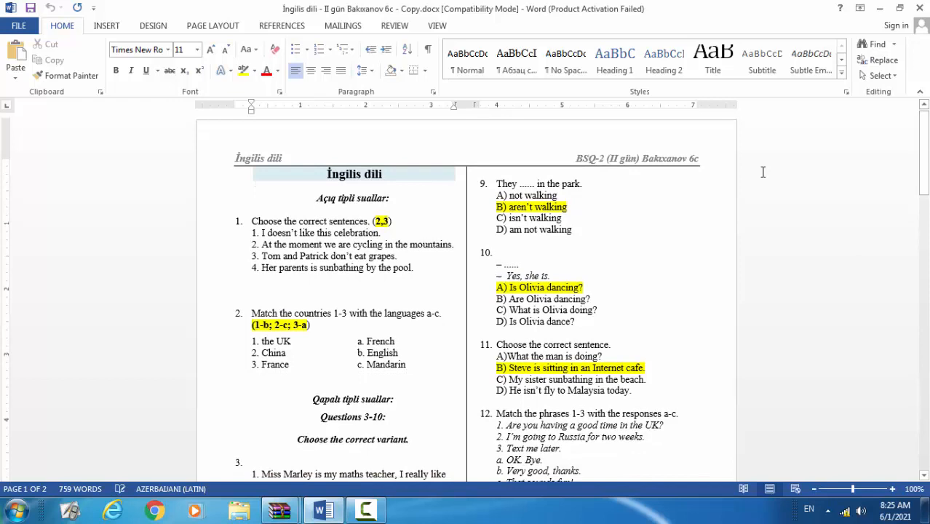
mouse_move(494, 184)
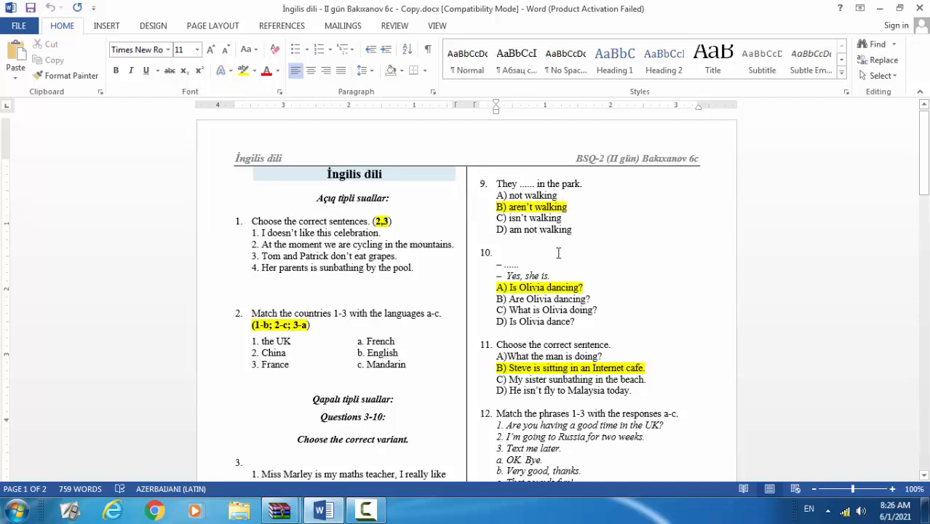
mouse_move(617, 269)
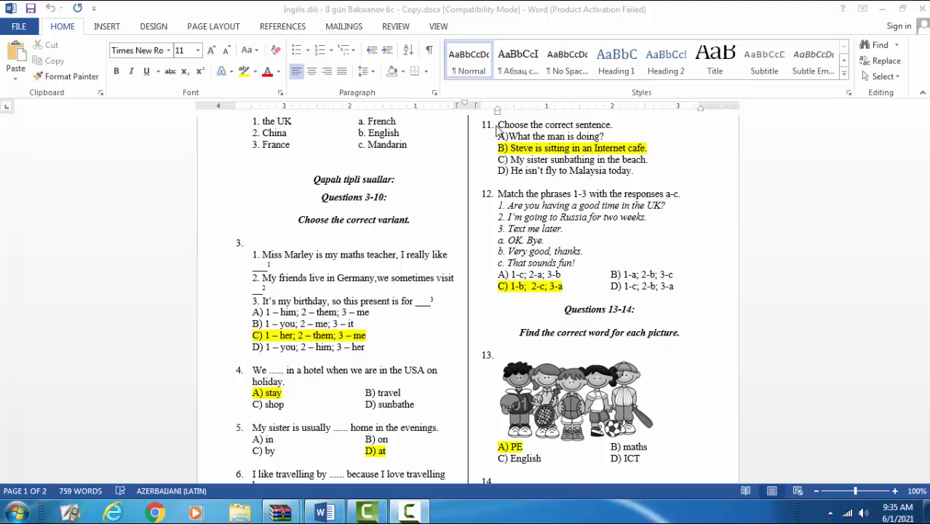
mouse_move(481, 141)
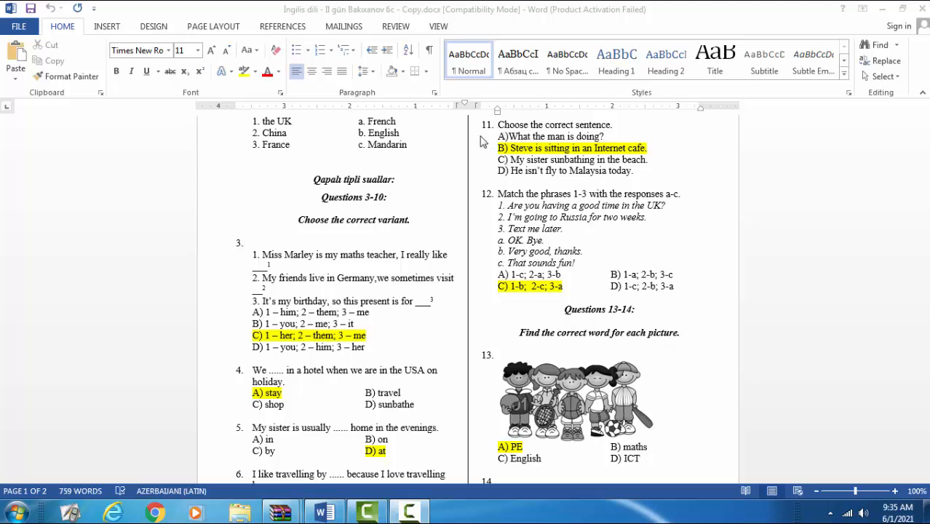
mouse_move(573, 144)
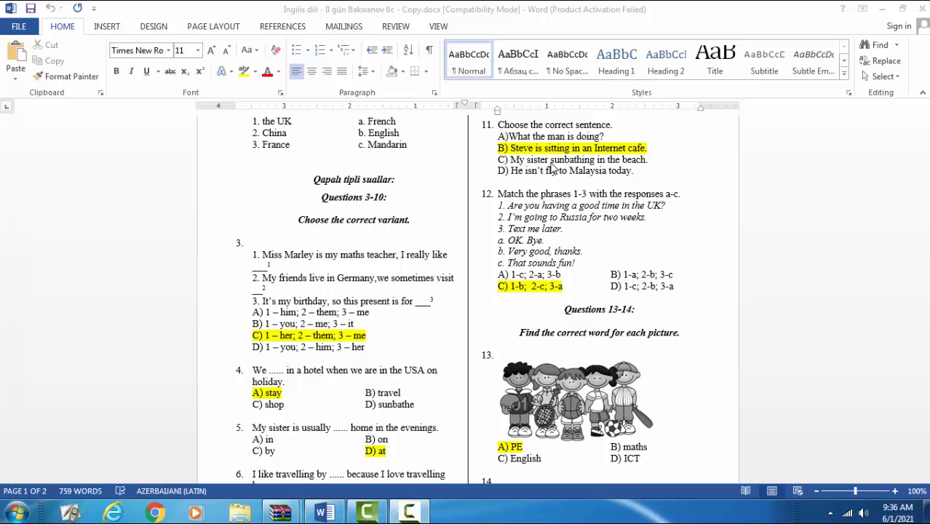
mouse_move(555, 169)
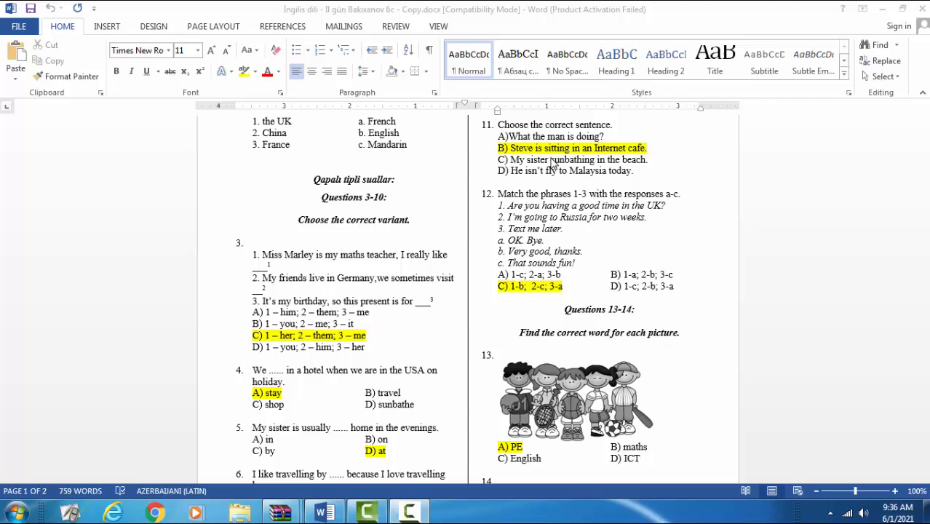
mouse_move(553, 163)
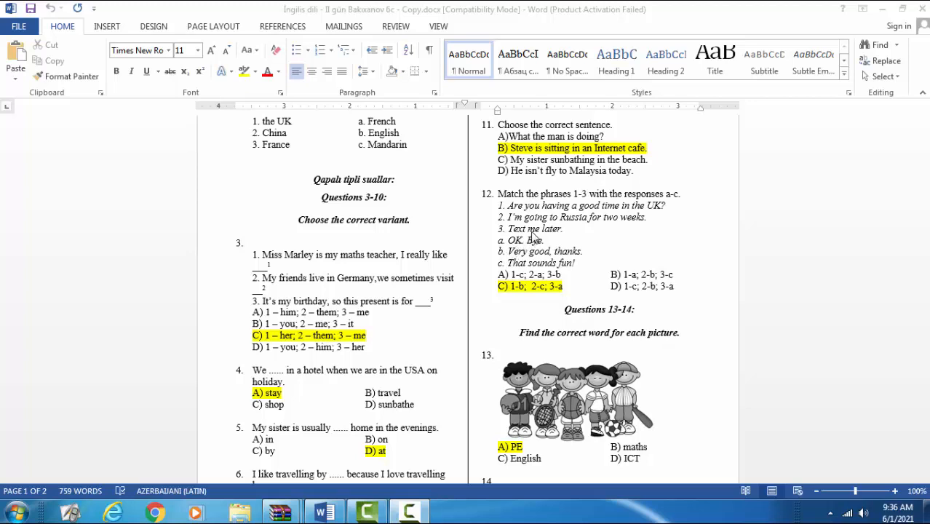
mouse_move(585, 204)
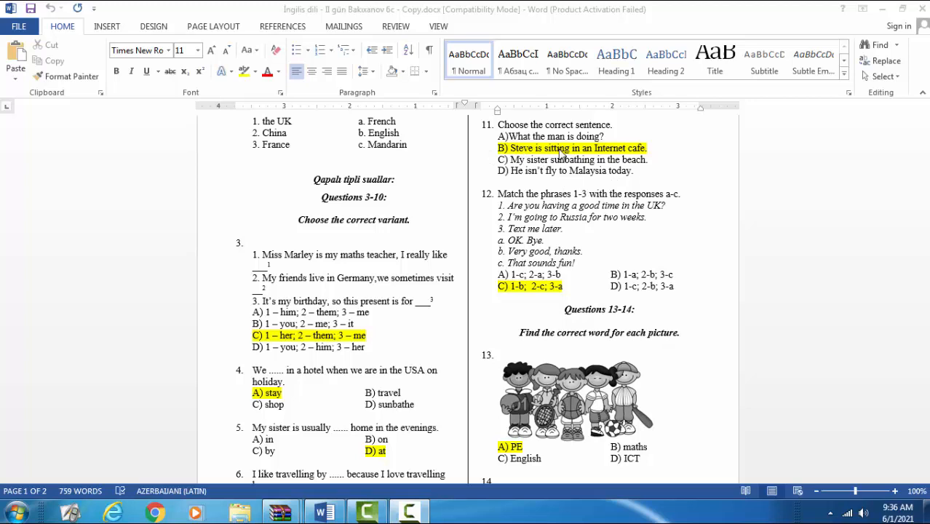
scroll("down", 3)
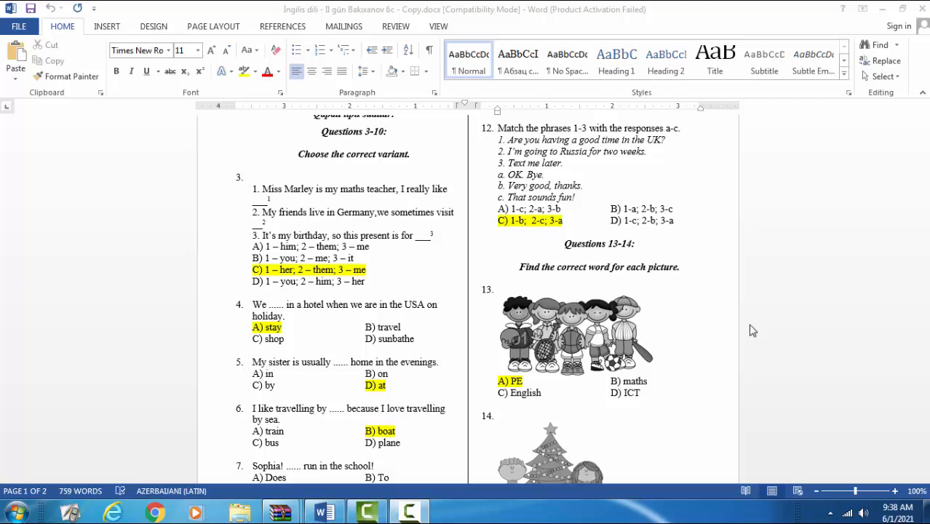
mouse_move(719, 326)
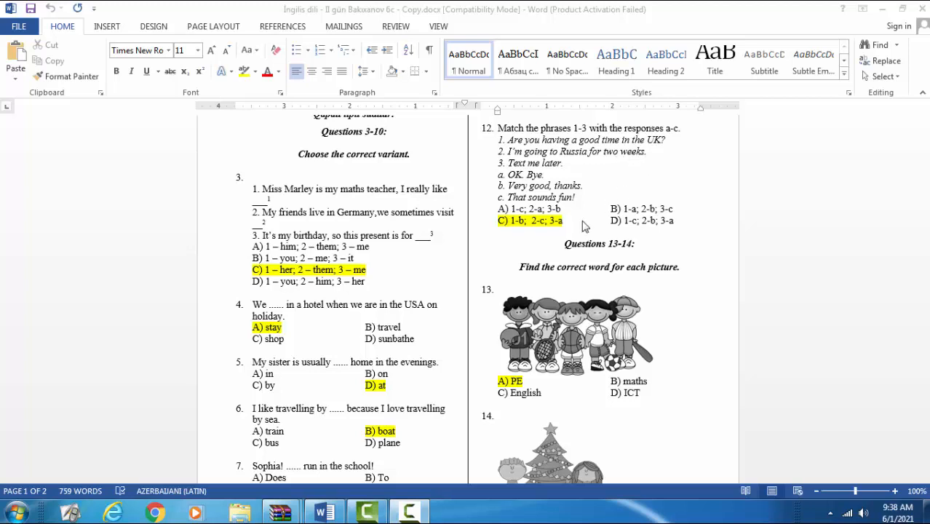
mouse_move(591, 183)
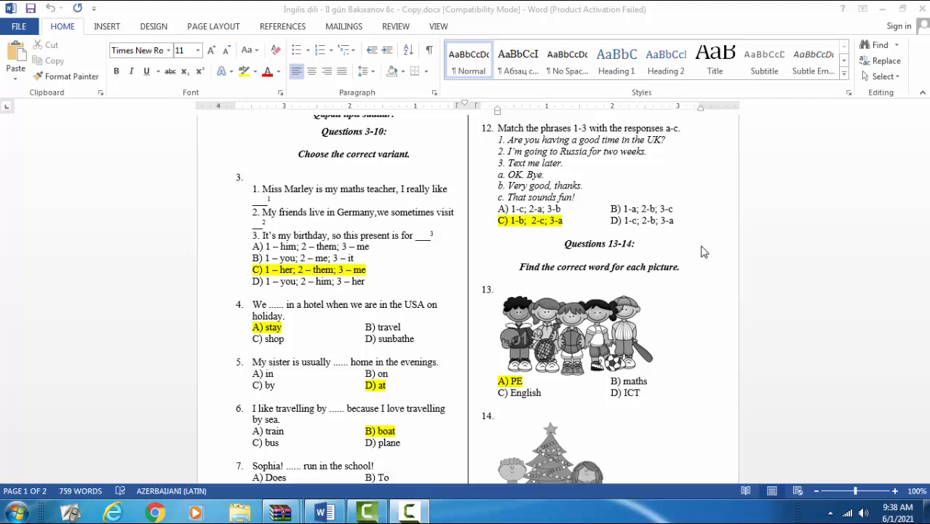
mouse_move(882, 250)
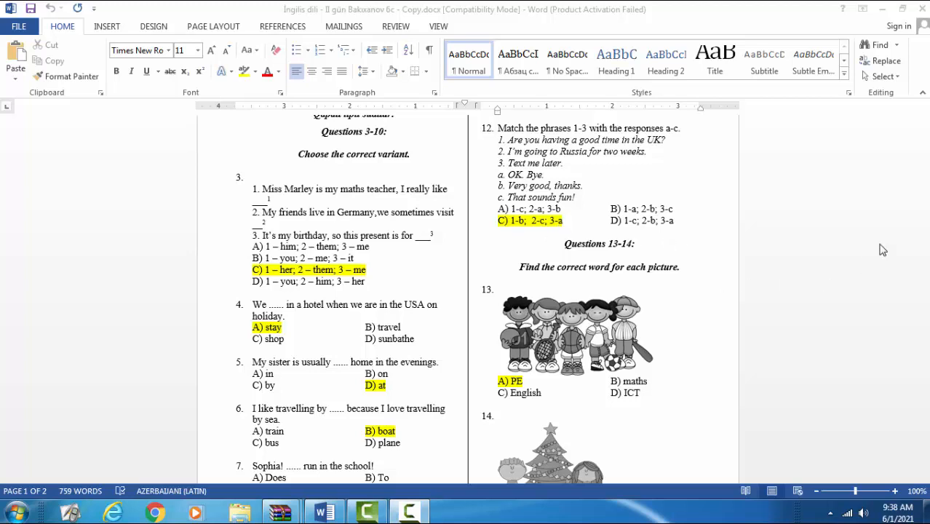
mouse_move(920, 284)
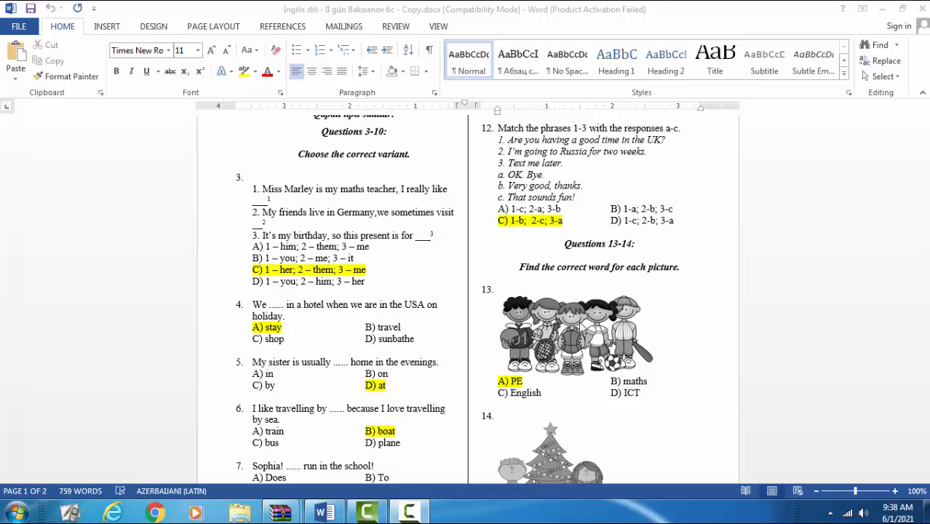
mouse_move(526, 288)
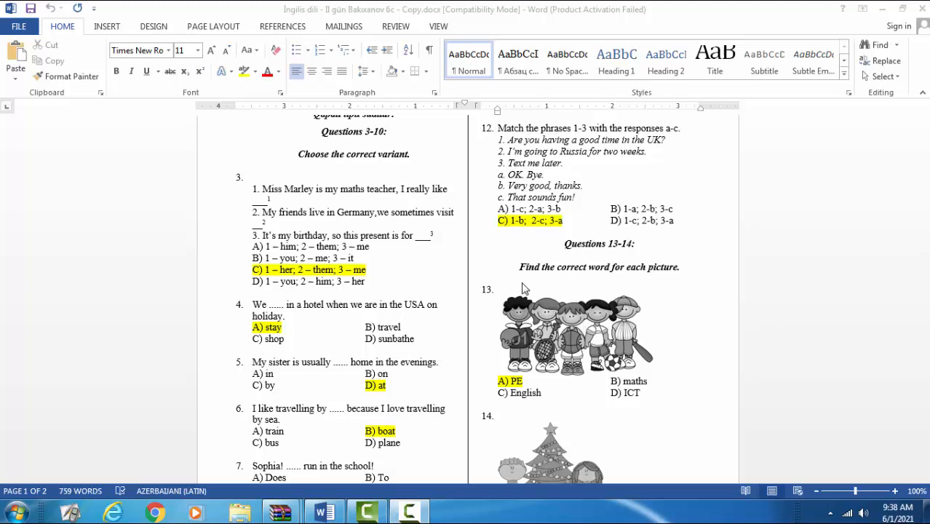
mouse_move(687, 285)
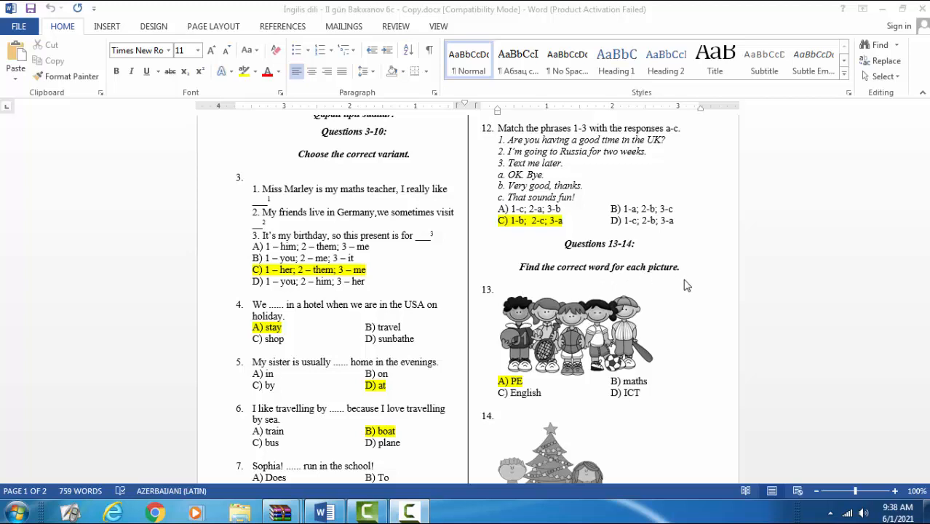
mouse_move(925, 212)
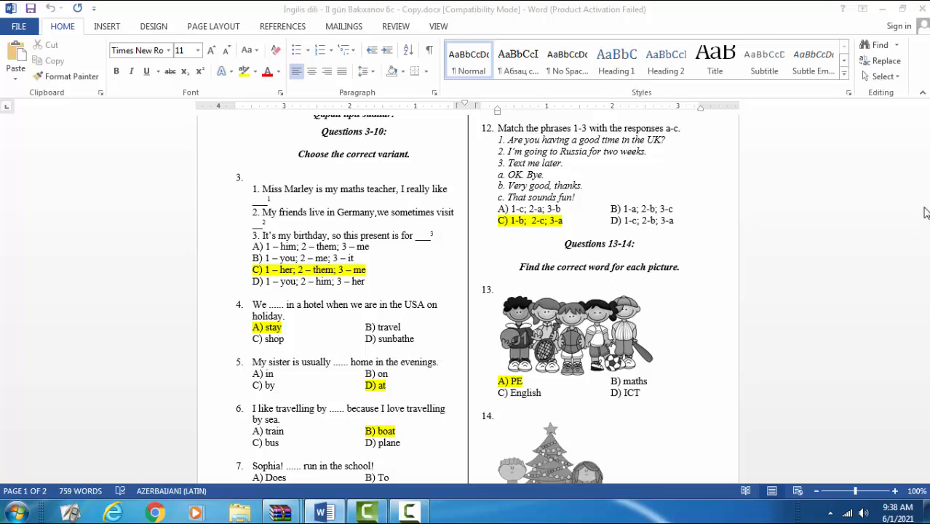
scroll("down", 3)
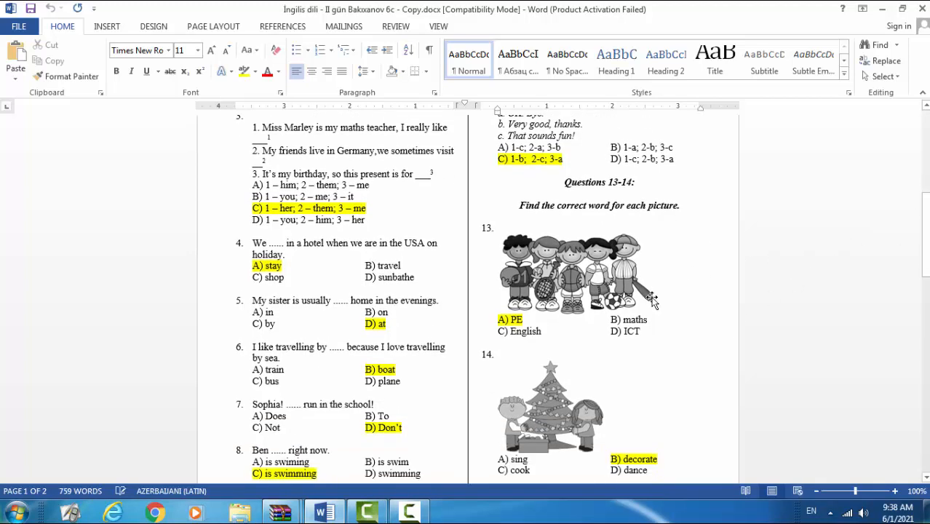
- Scroll past the end of page 1 to reach questions 15–22 on page 2
scroll("down", 3)
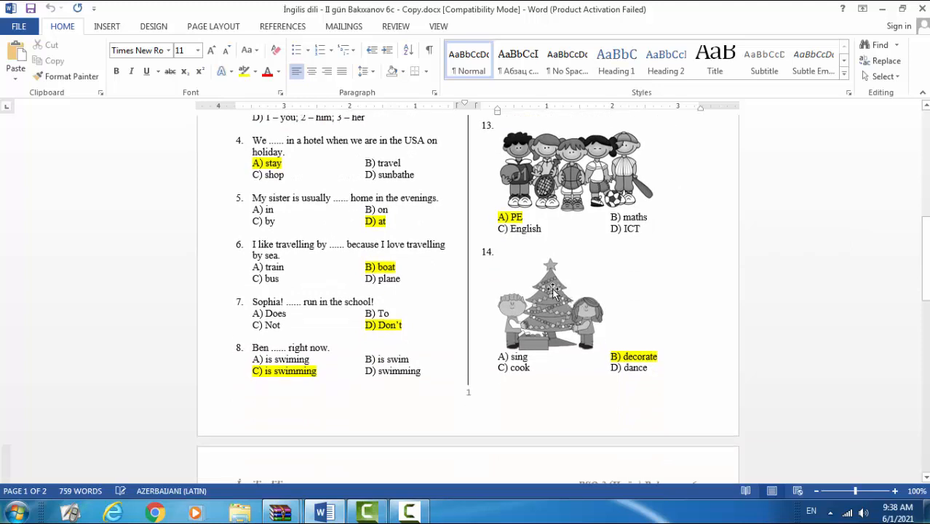
mouse_move(597, 172)
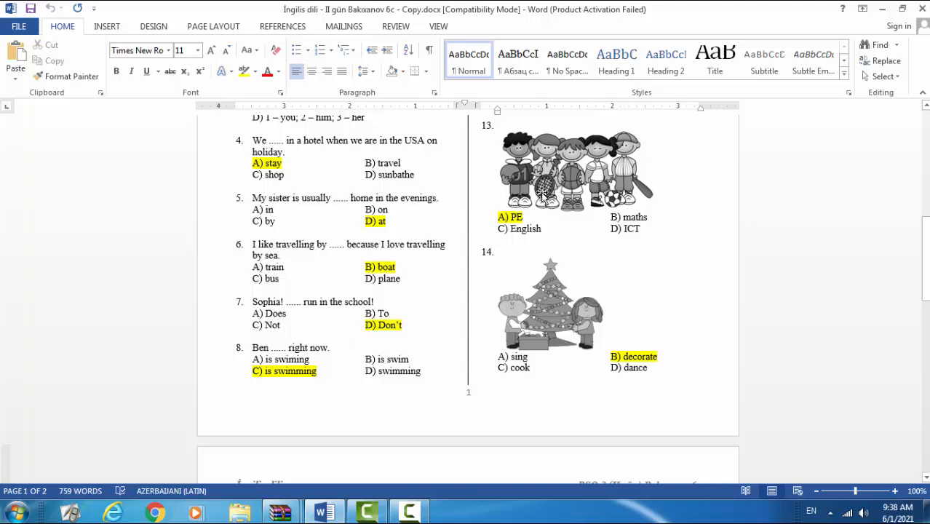
mouse_move(672, 207)
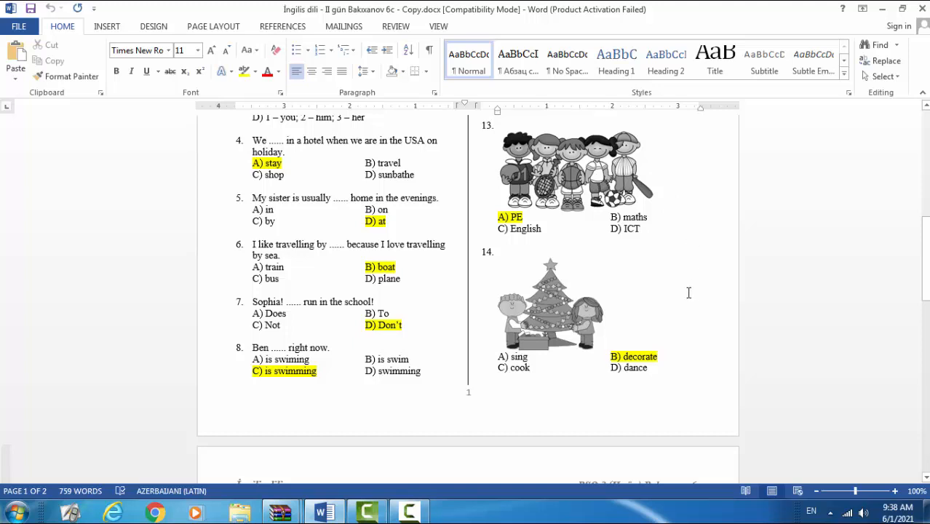
mouse_move(556, 381)
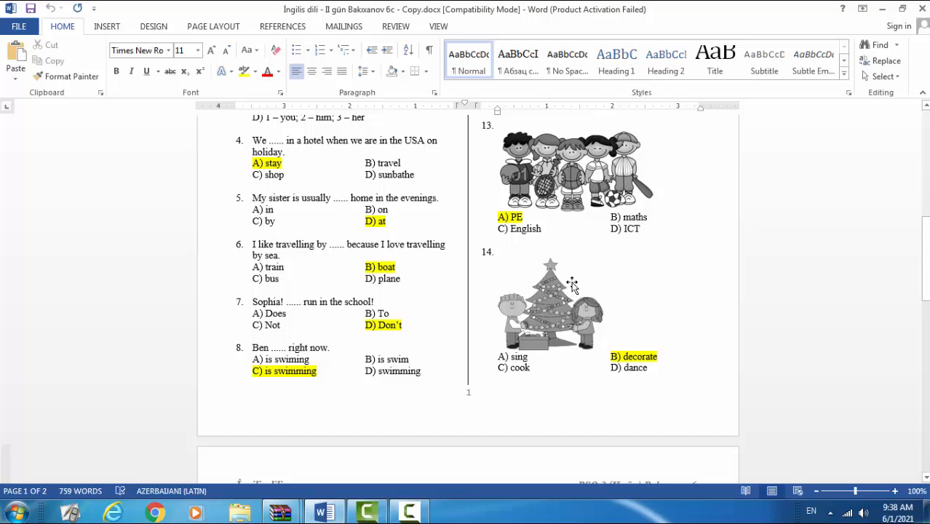
mouse_move(701, 320)
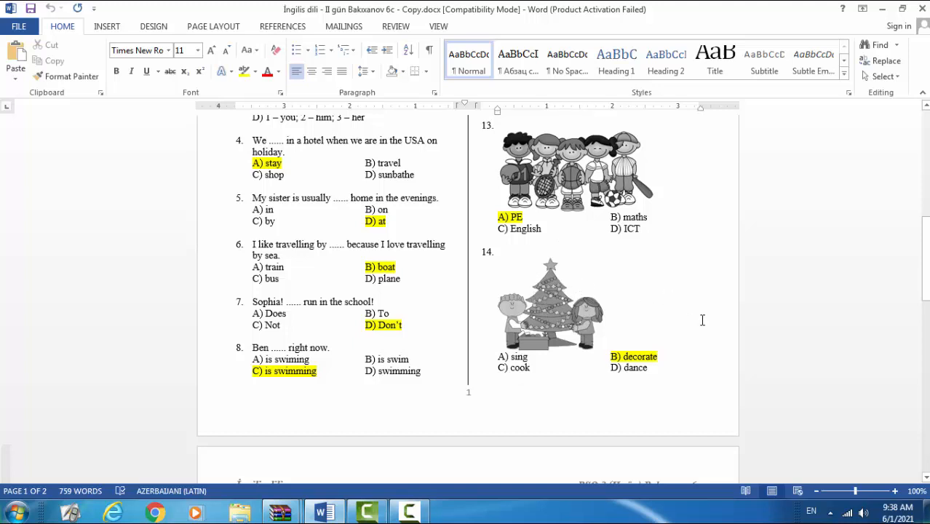
scroll("down", 3)
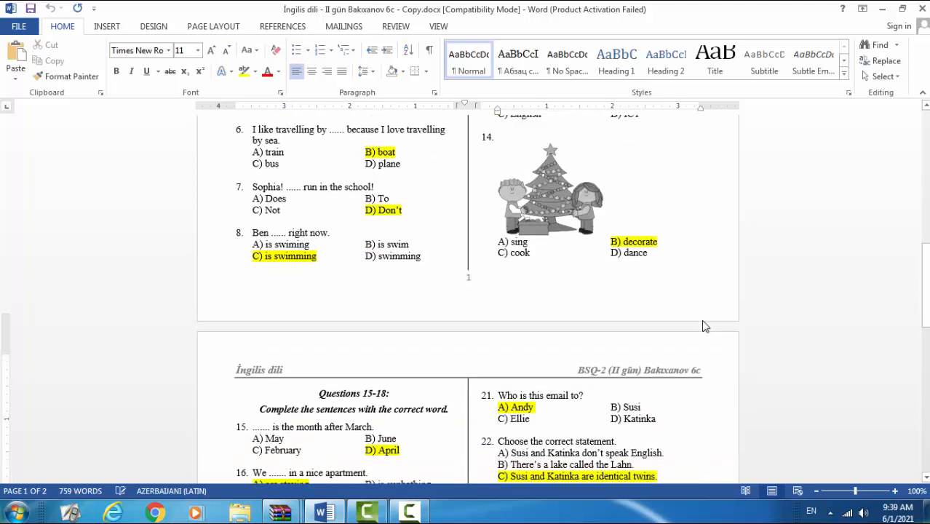
- Scroll so page 2 fills the window, showing questions 15–22 and written-answer questions 23–25
scroll("down", 3)
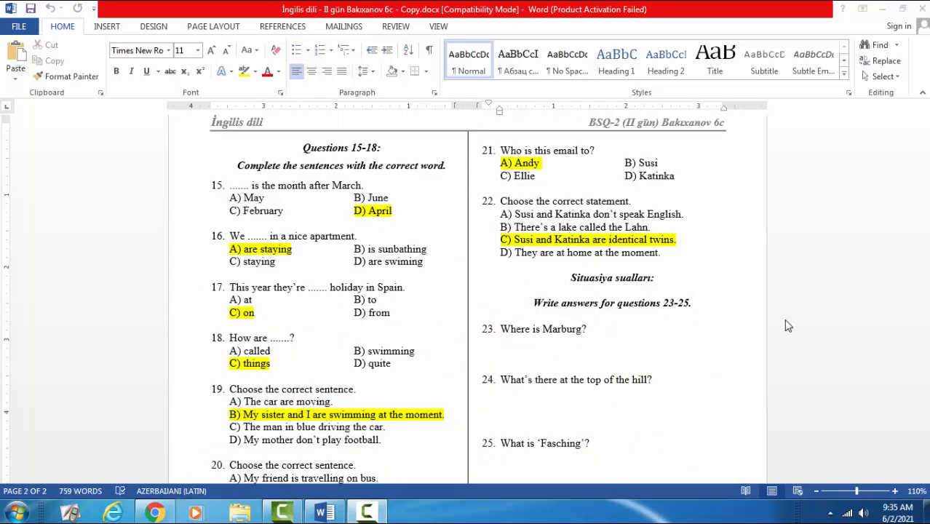
mouse_move(723, 265)
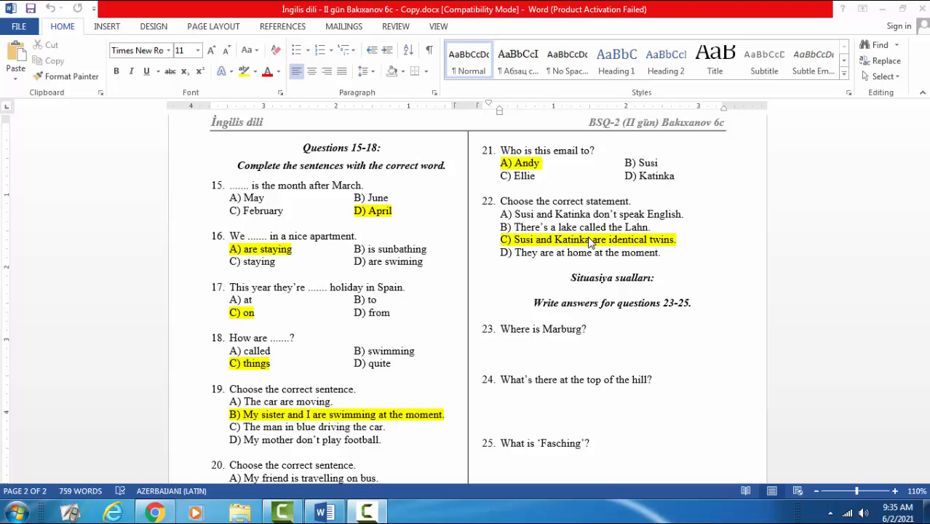
mouse_move(535, 259)
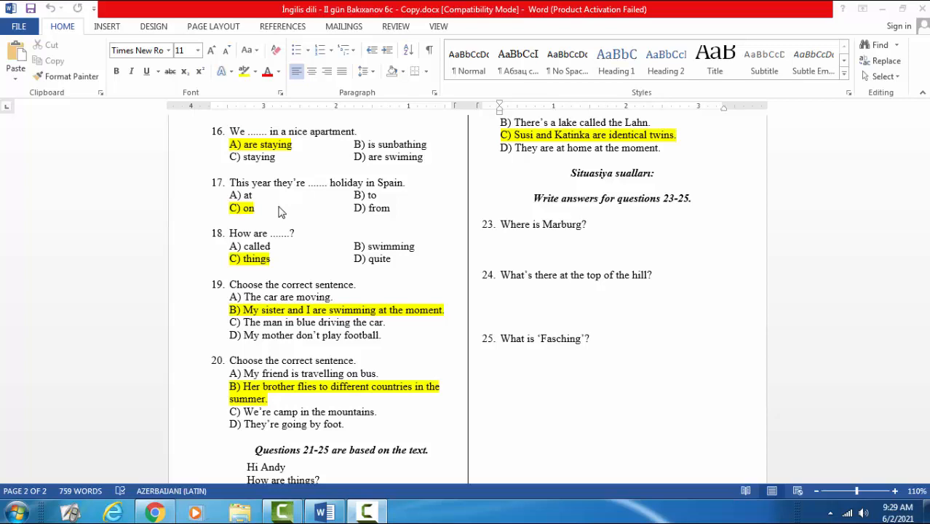
mouse_move(284, 215)
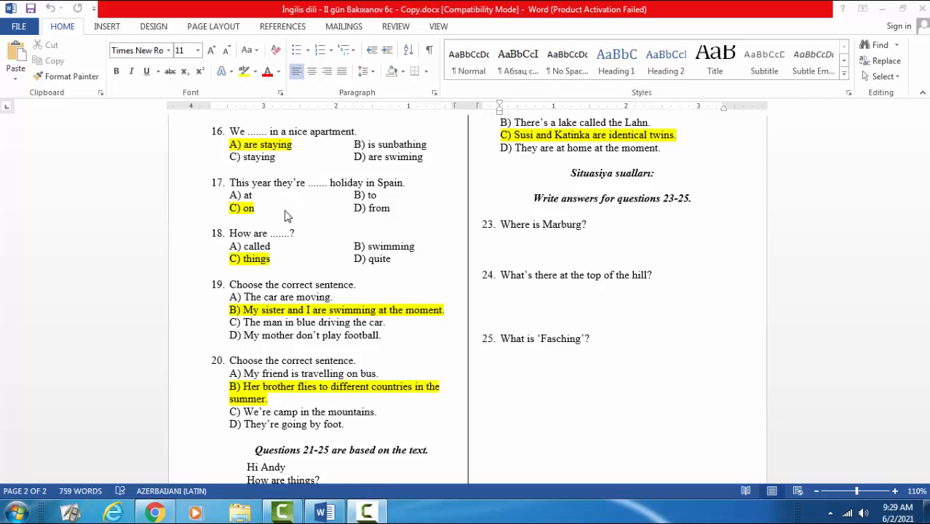
mouse_move(297, 220)
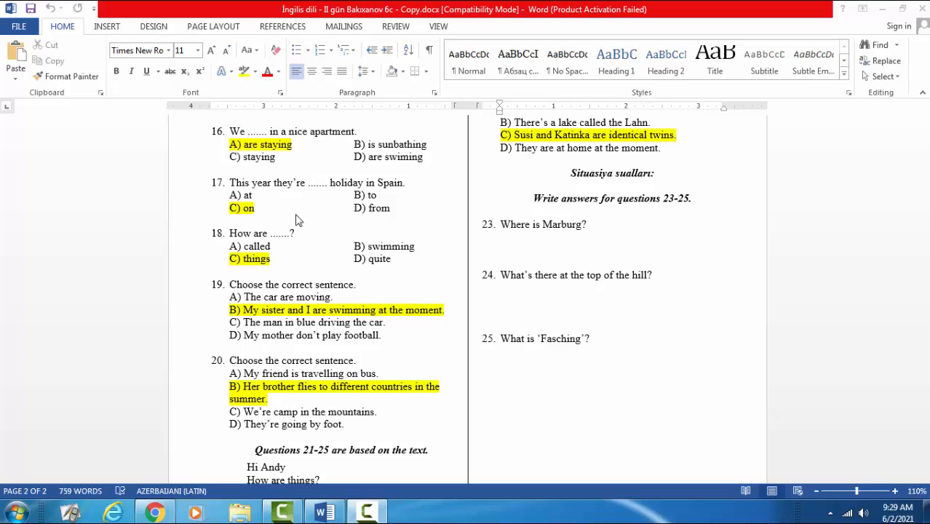
mouse_move(284, 218)
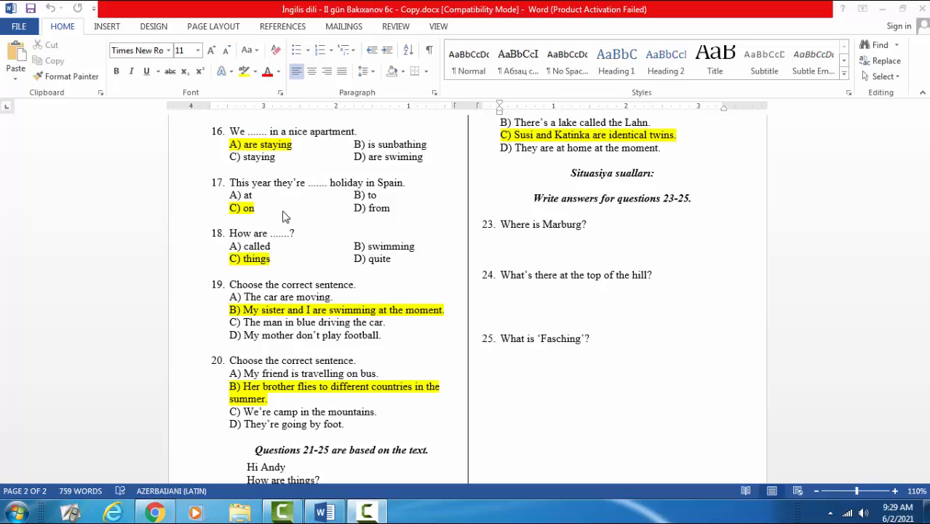
mouse_move(326, 219)
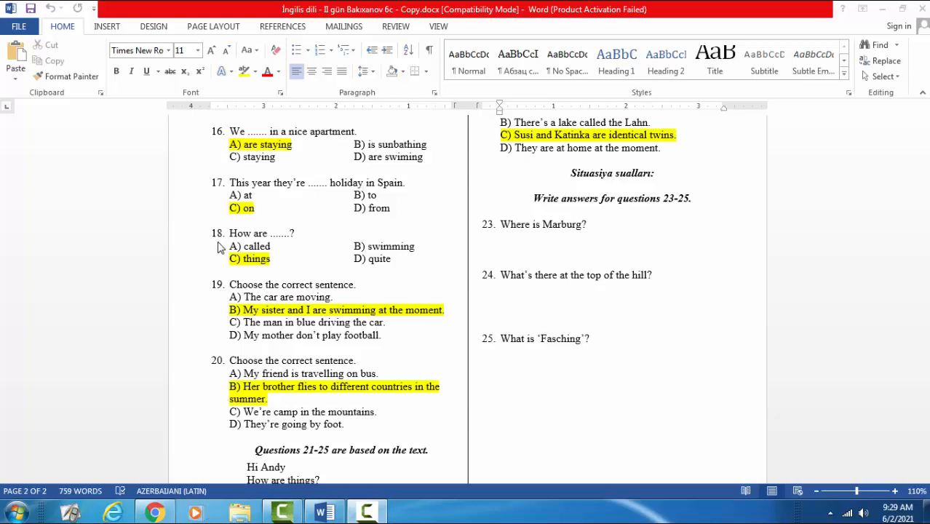
mouse_move(221, 247)
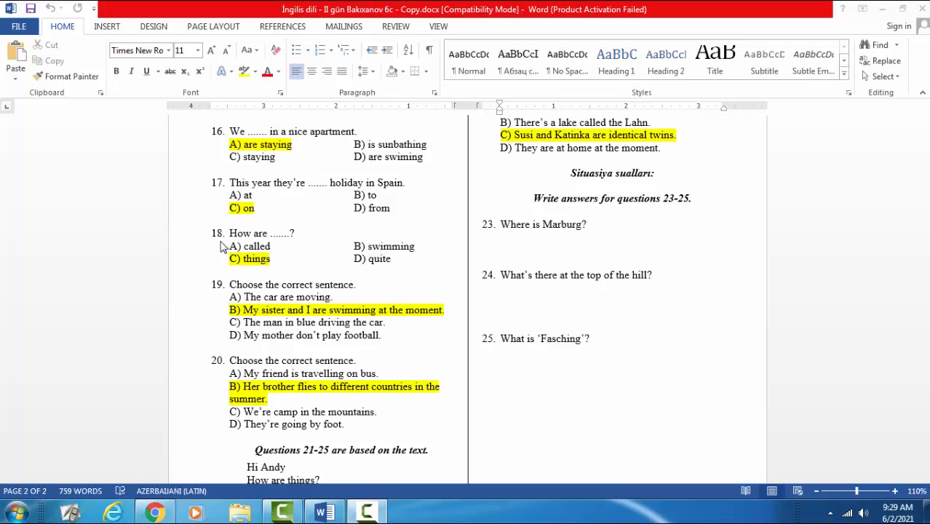
mouse_move(222, 248)
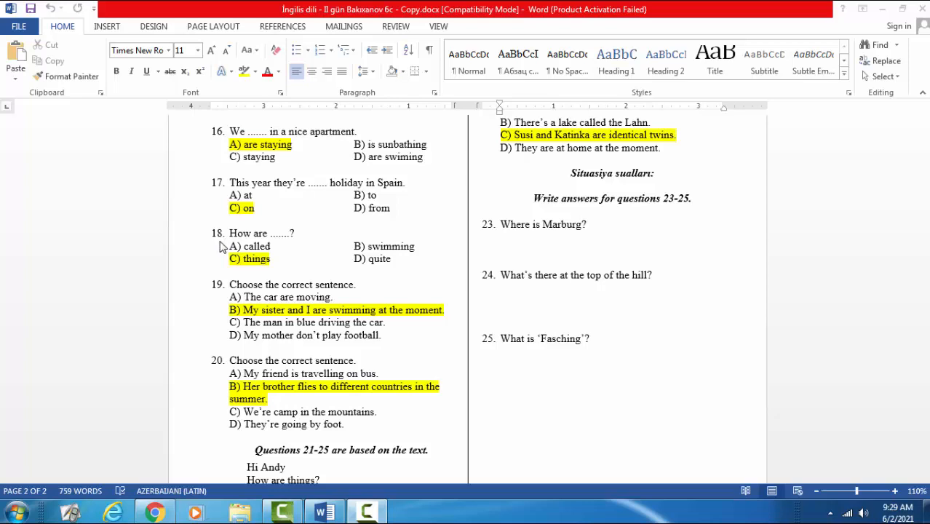
mouse_move(274, 272)
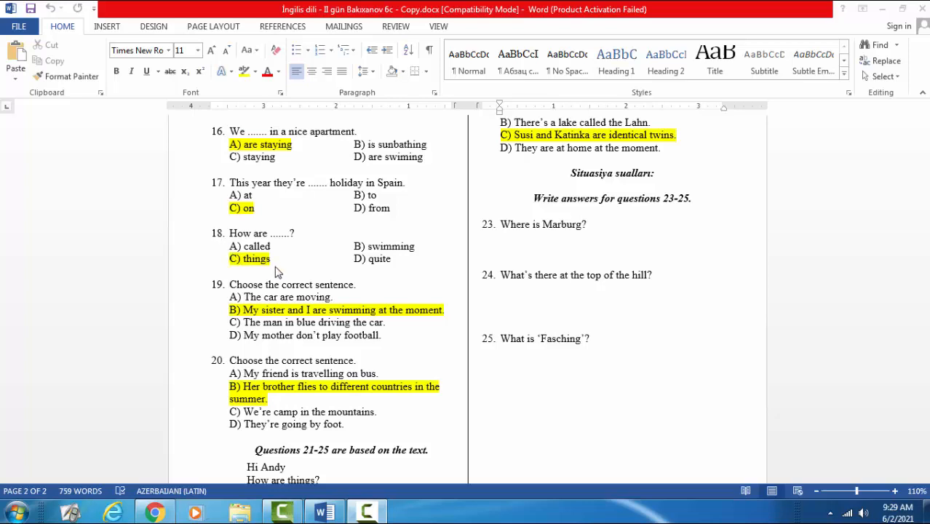
mouse_move(296, 294)
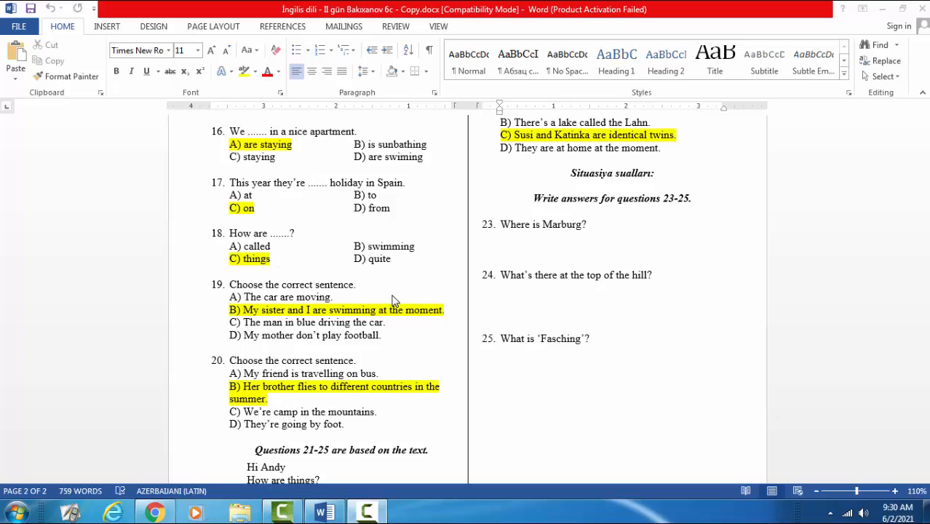
mouse_move(425, 296)
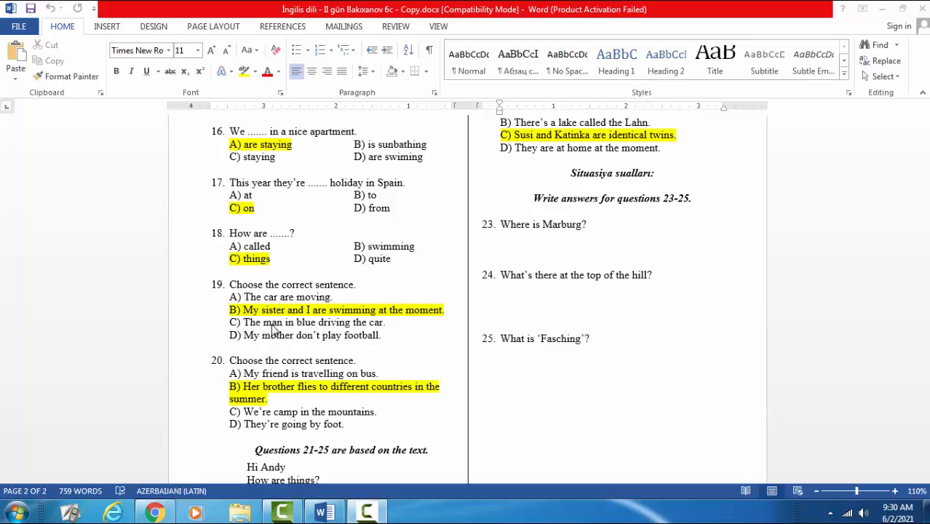
mouse_move(285, 332)
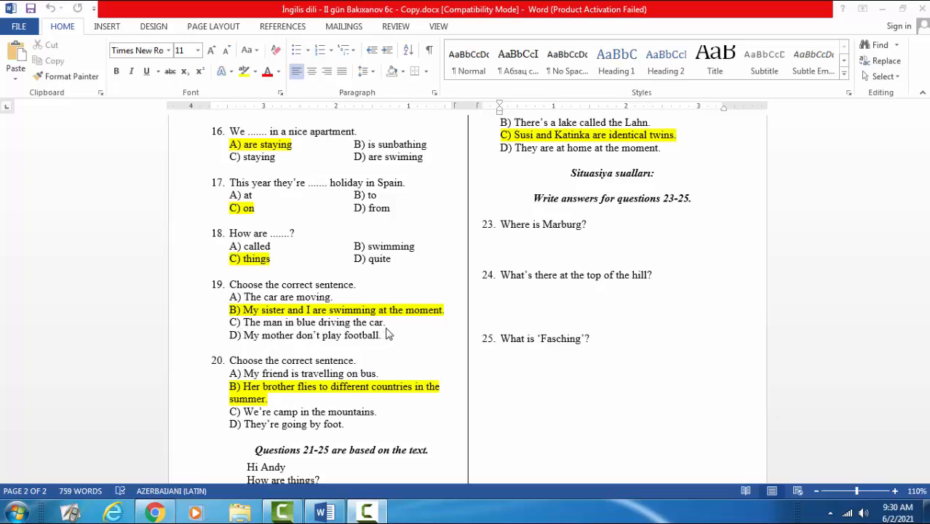
mouse_move(304, 332)
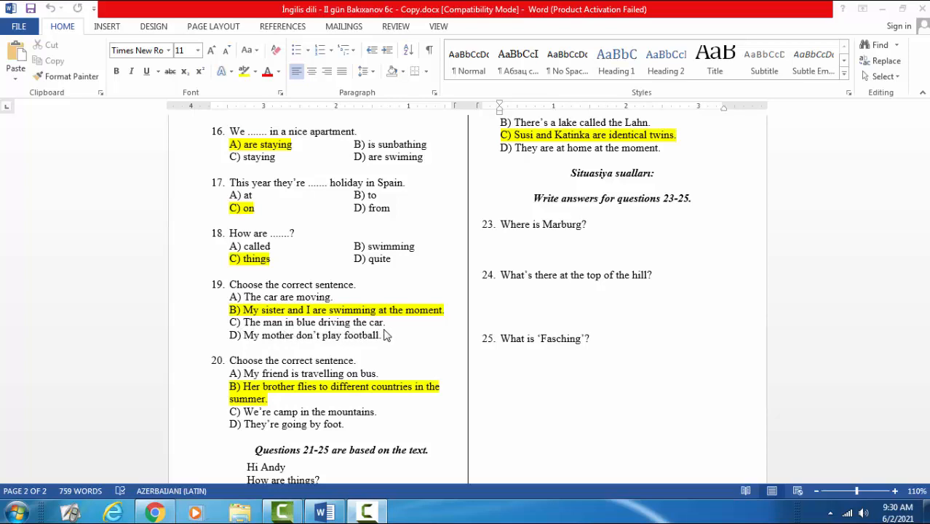
mouse_move(318, 329)
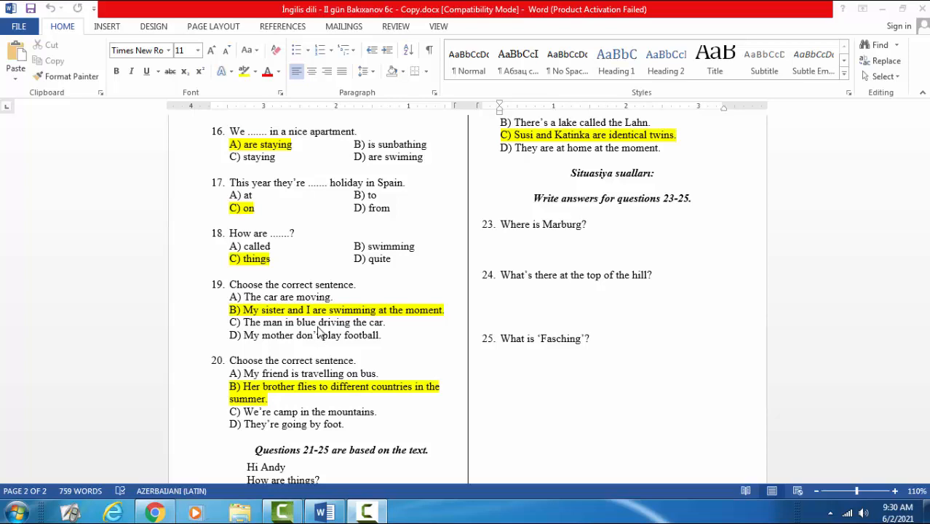
mouse_move(262, 349)
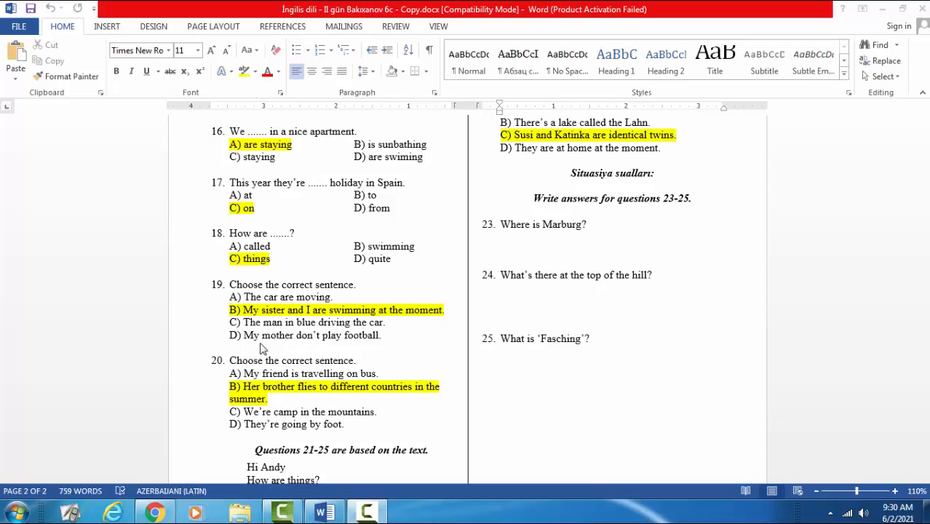
mouse_move(355, 346)
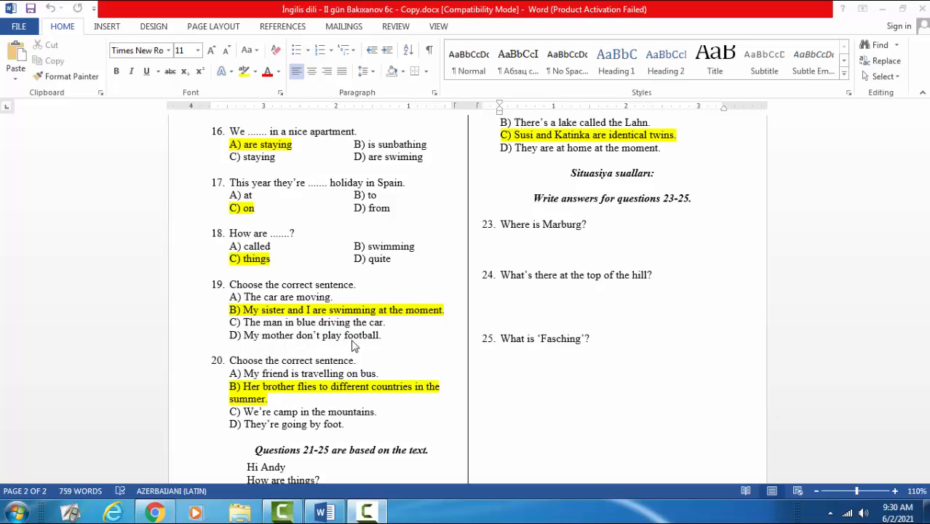
mouse_move(274, 343)
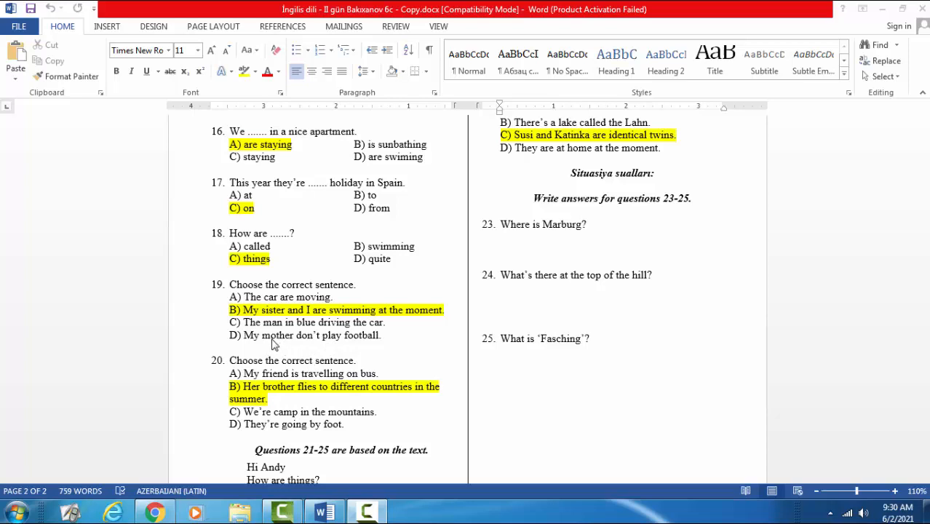
mouse_move(296, 342)
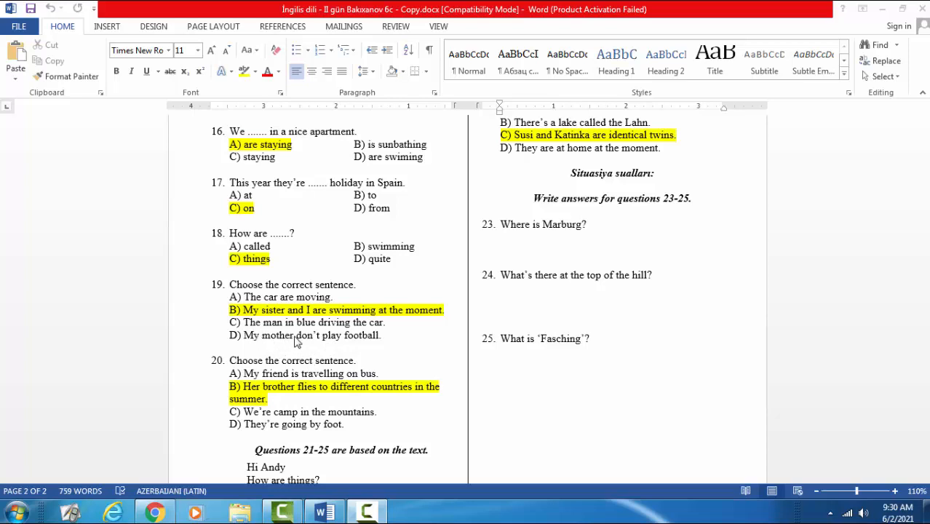
mouse_move(274, 347)
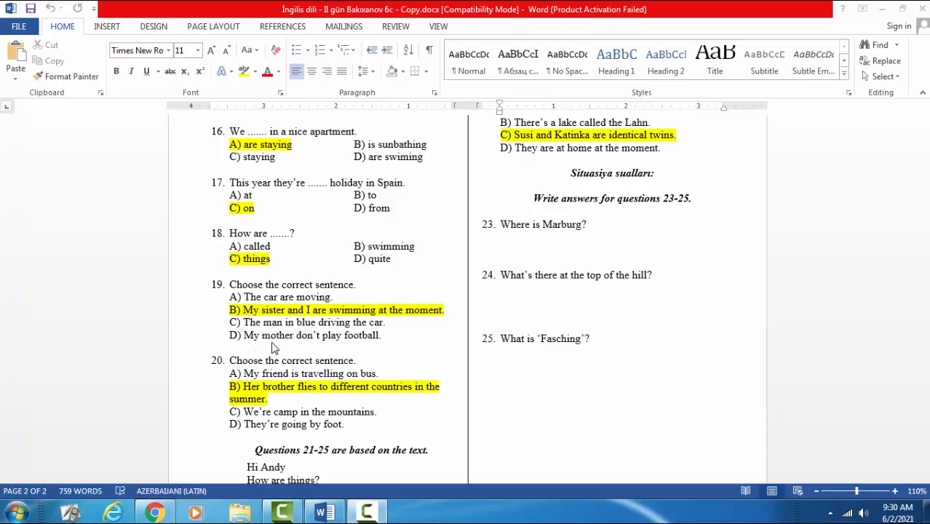
mouse_move(310, 348)
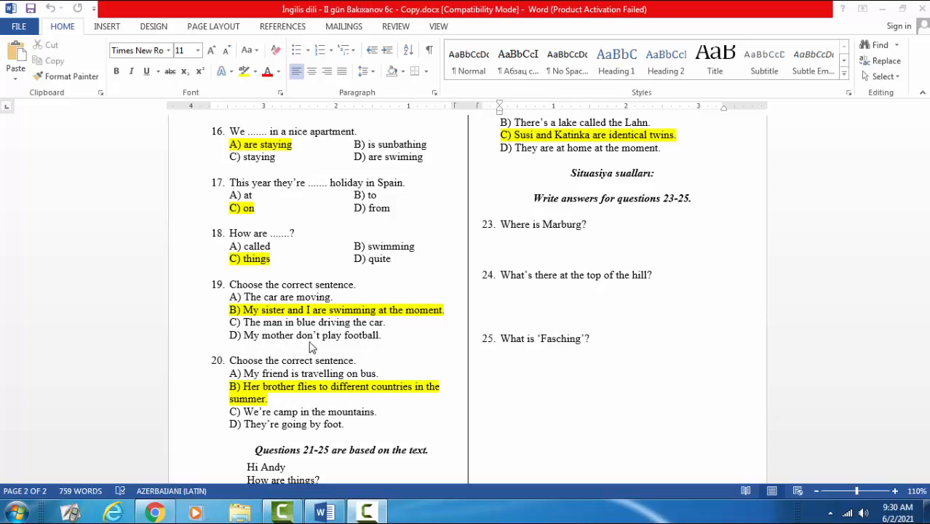
mouse_move(334, 348)
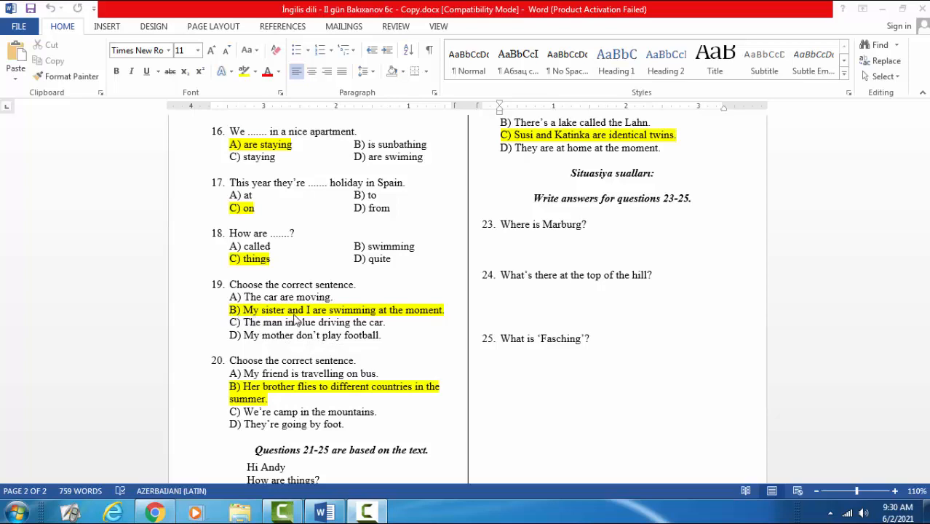
mouse_move(410, 323)
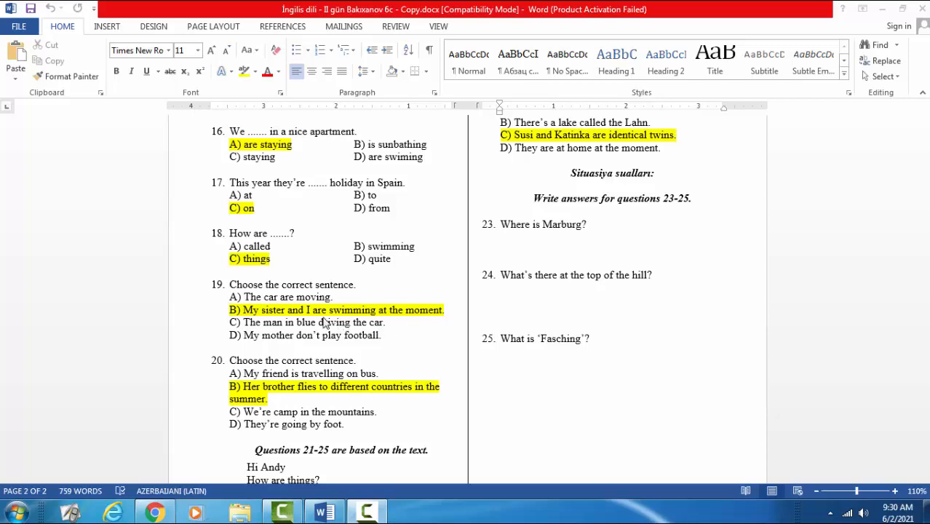
mouse_move(419, 337)
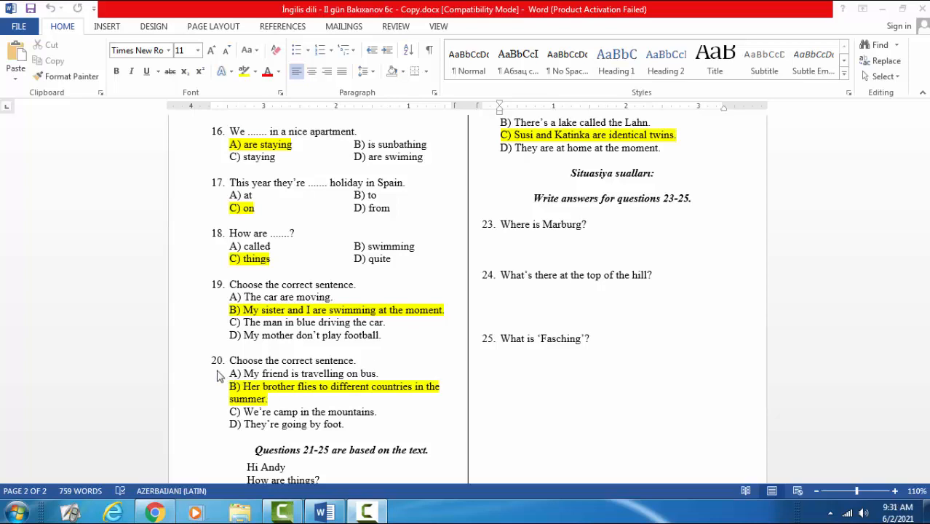
mouse_move(209, 373)
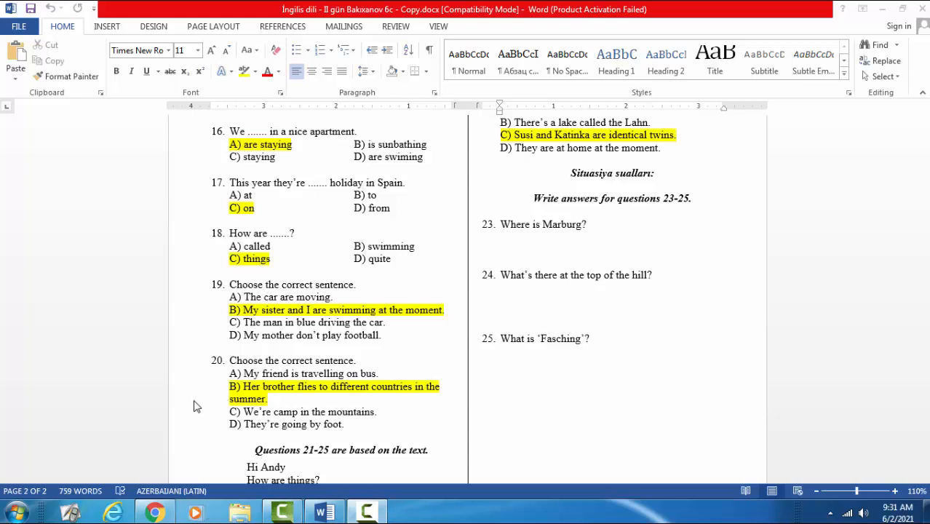
mouse_move(210, 402)
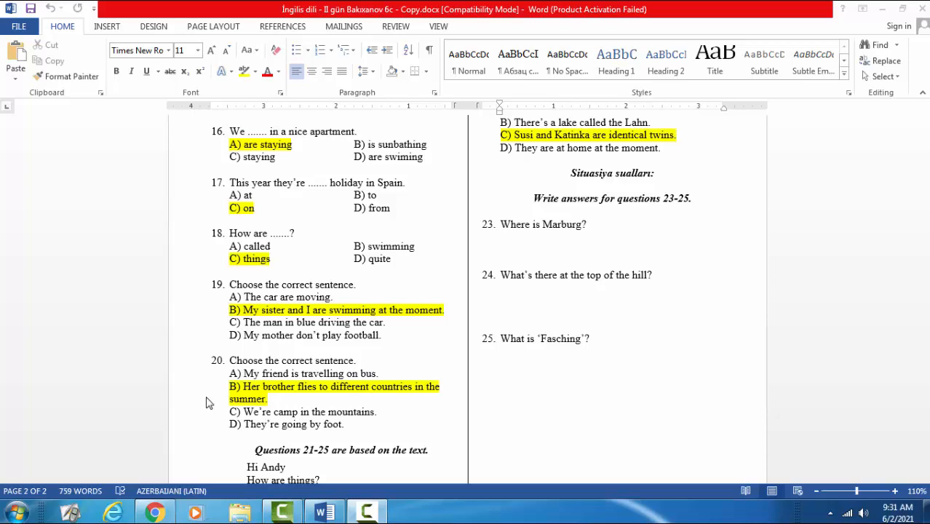
mouse_move(433, 417)
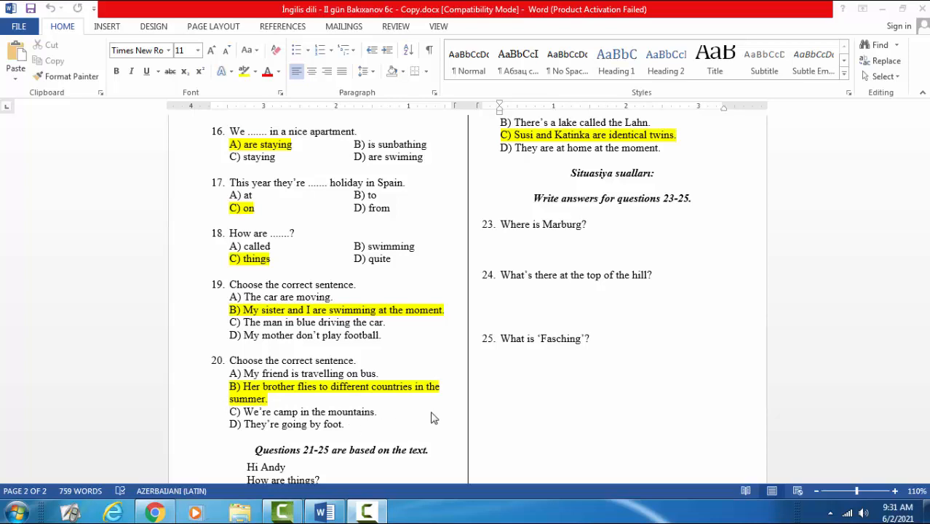
mouse_move(405, 425)
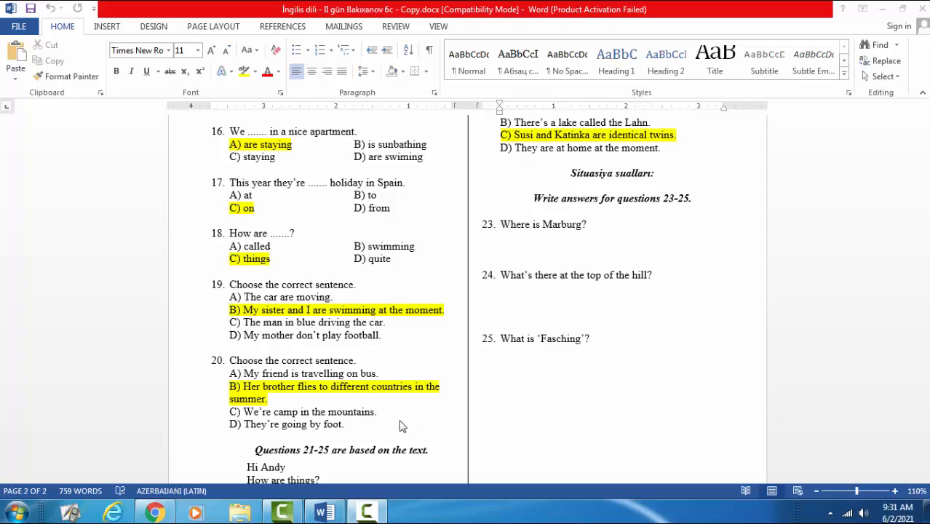
mouse_move(384, 425)
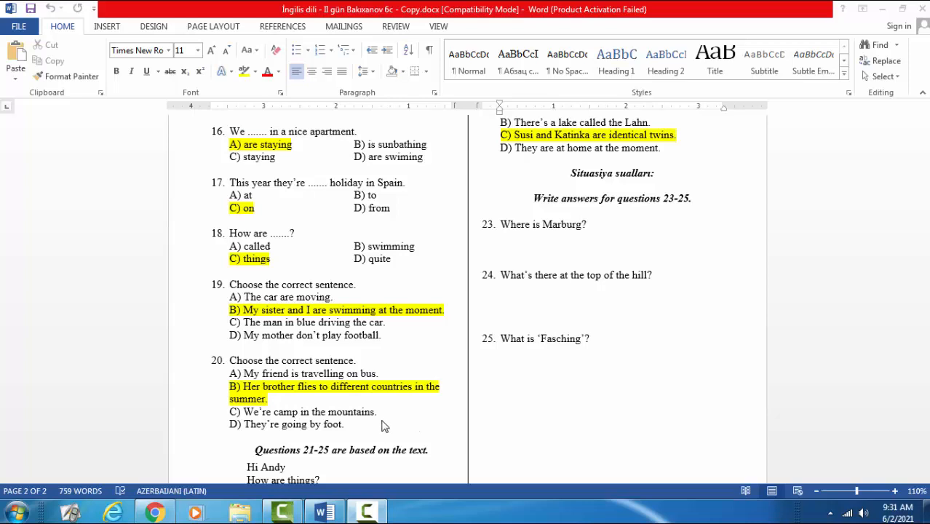
mouse_move(352, 382)
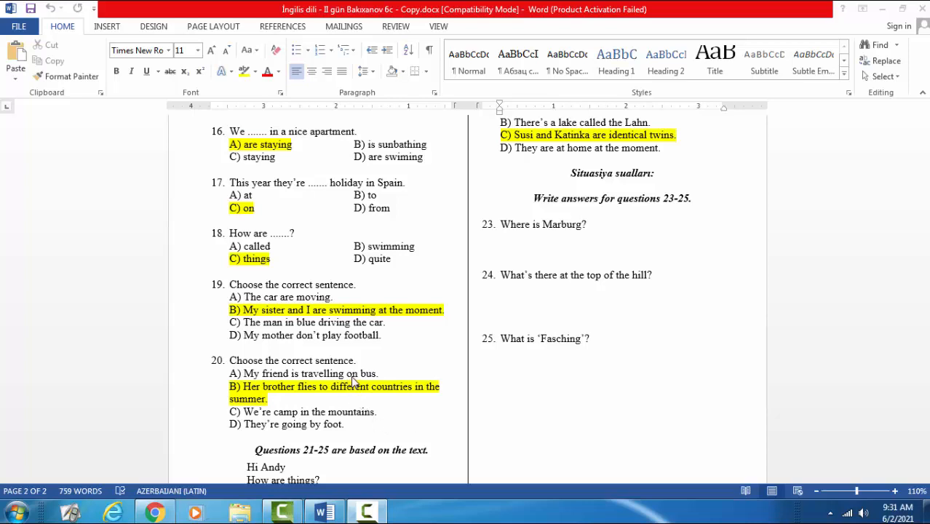
mouse_move(262, 425)
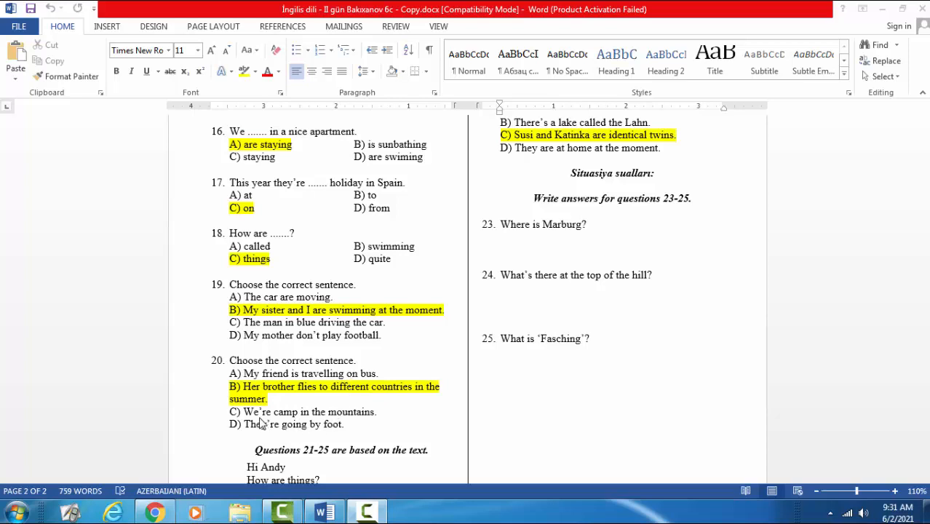
mouse_move(311, 422)
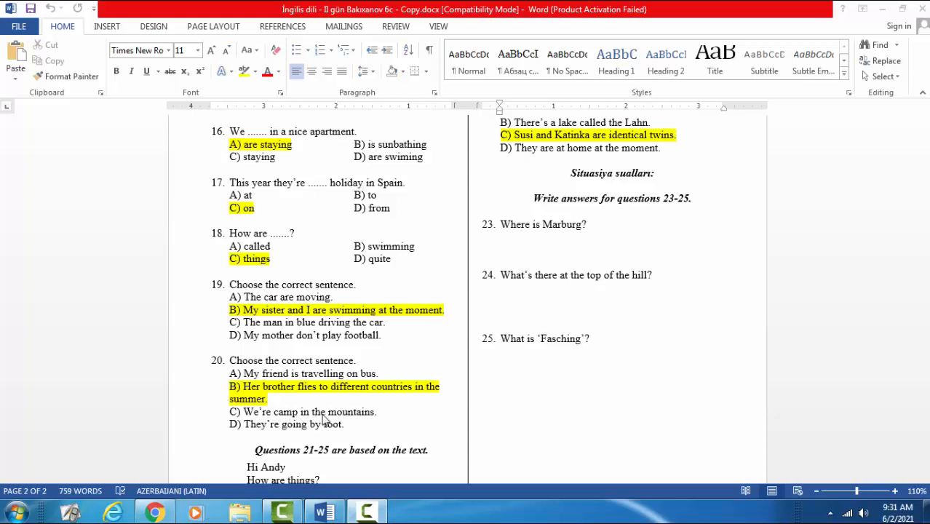
mouse_move(278, 442)
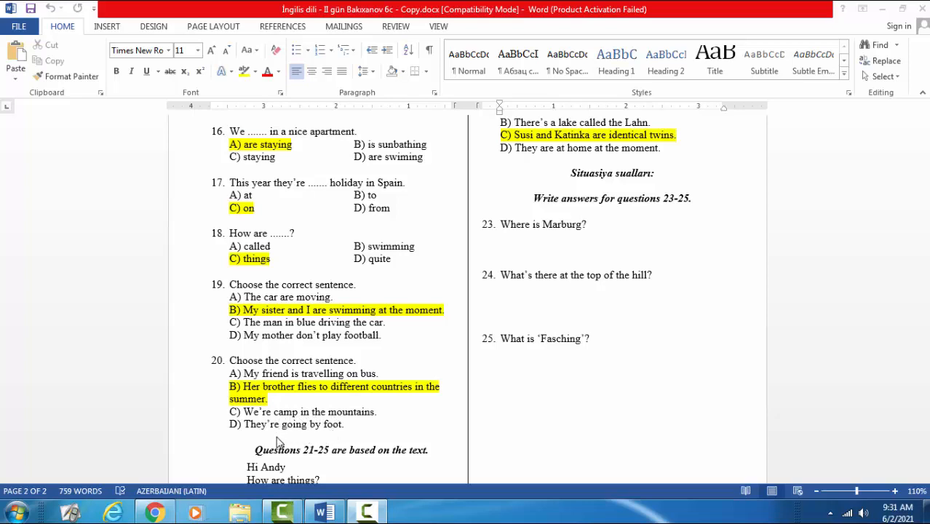
mouse_move(342, 430)
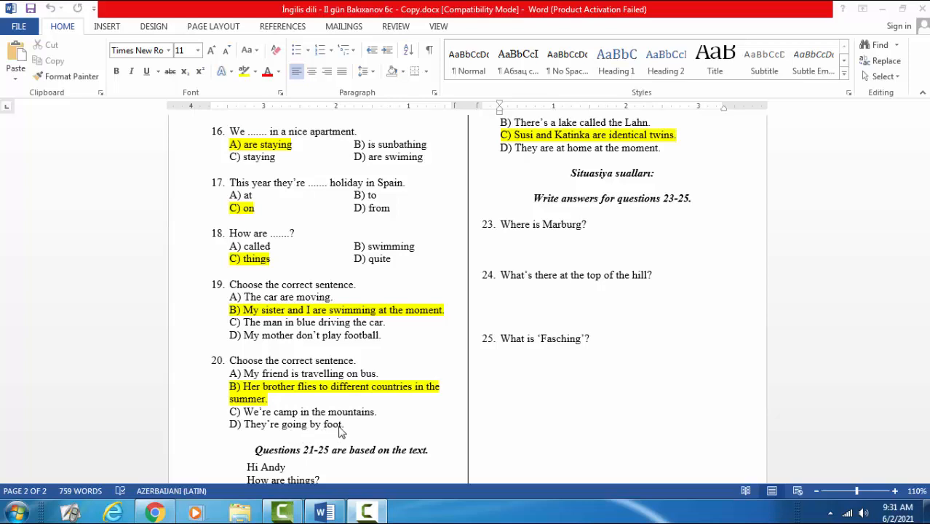
mouse_move(337, 435)
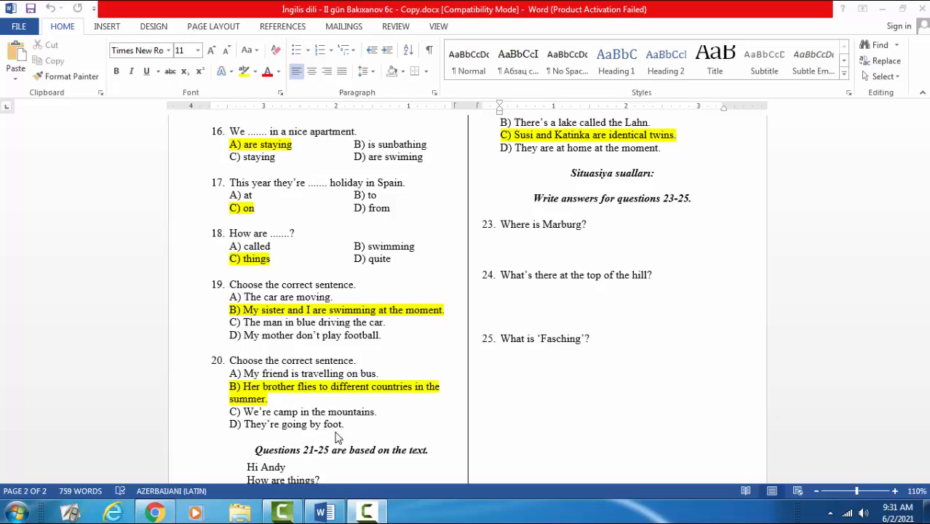
mouse_move(347, 437)
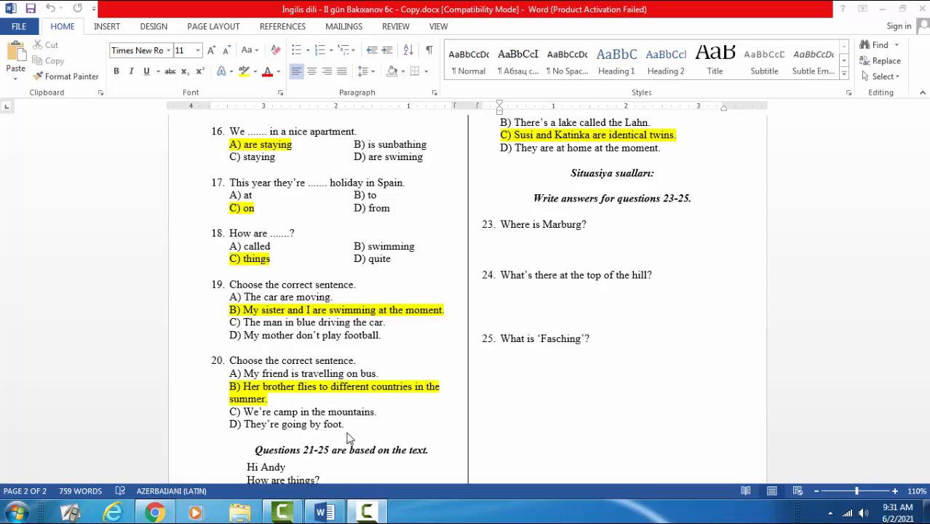
mouse_move(326, 434)
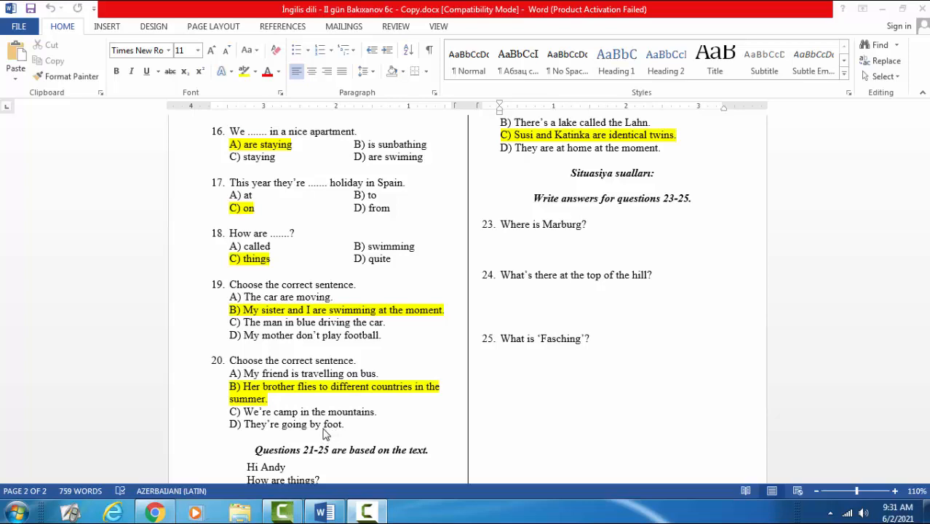
mouse_move(342, 398)
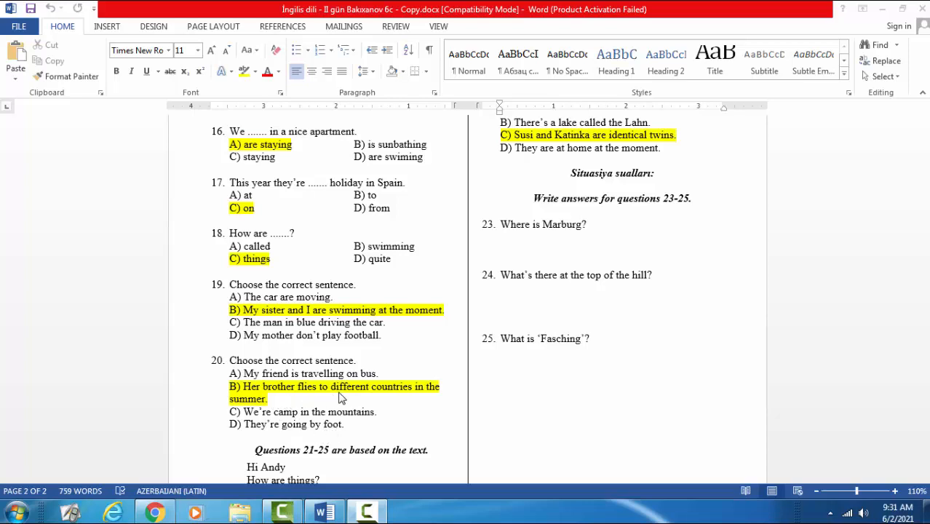
mouse_move(288, 406)
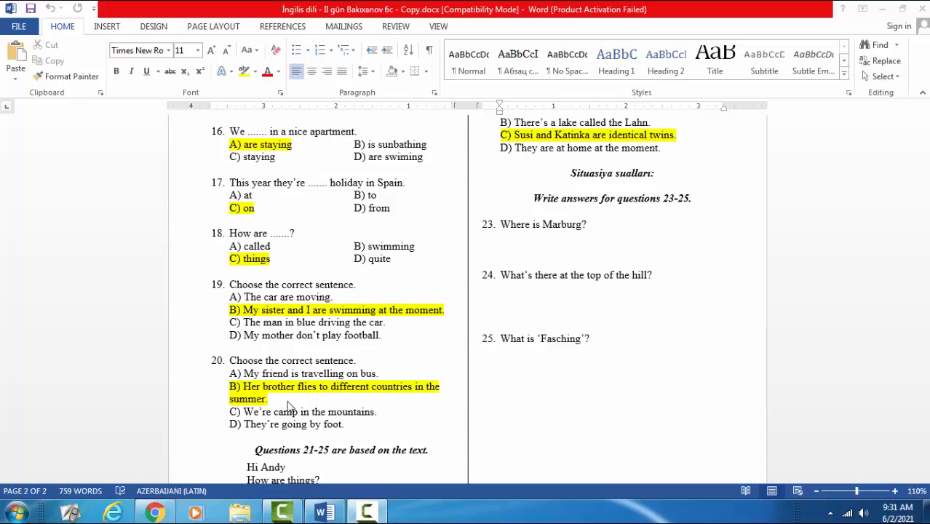
mouse_move(381, 401)
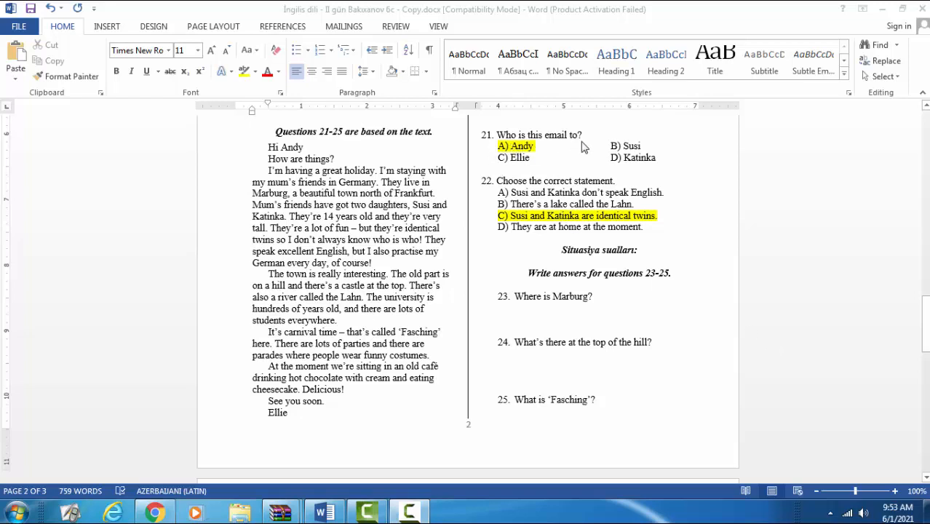
mouse_move(262, 153)
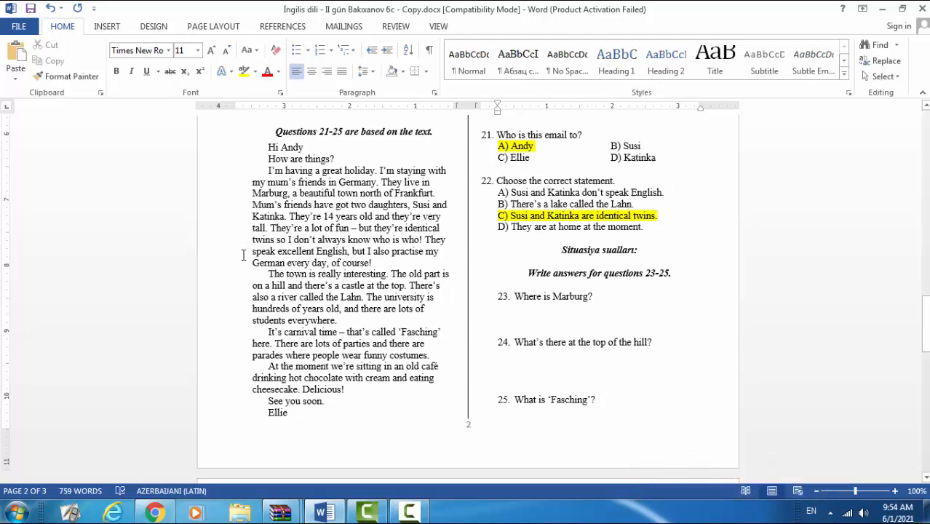
left_click_drag(252, 250, 348, 251)
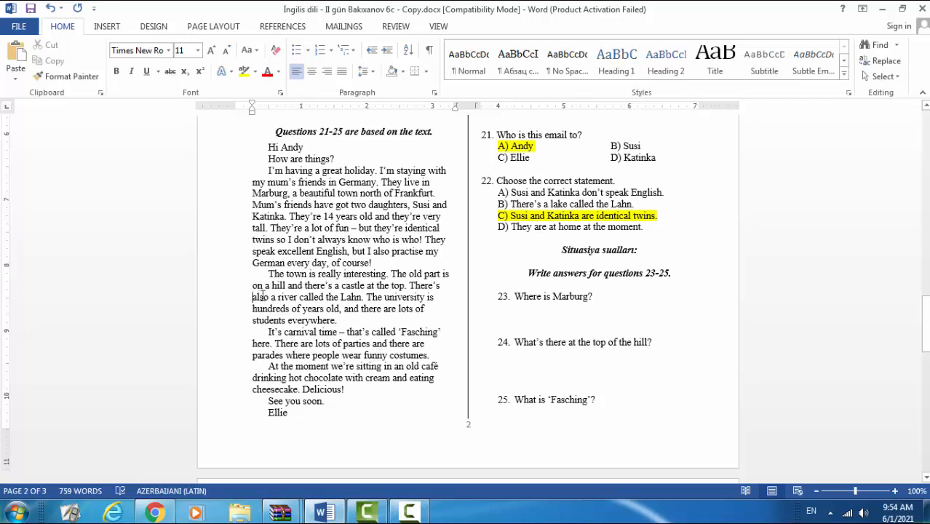
left_click_drag(252, 297, 363, 297)
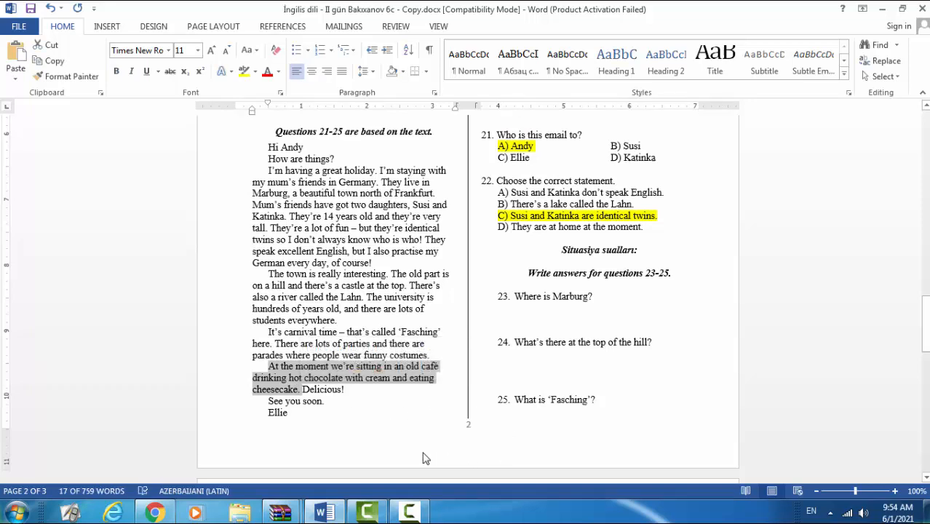
mouse_move(396, 384)
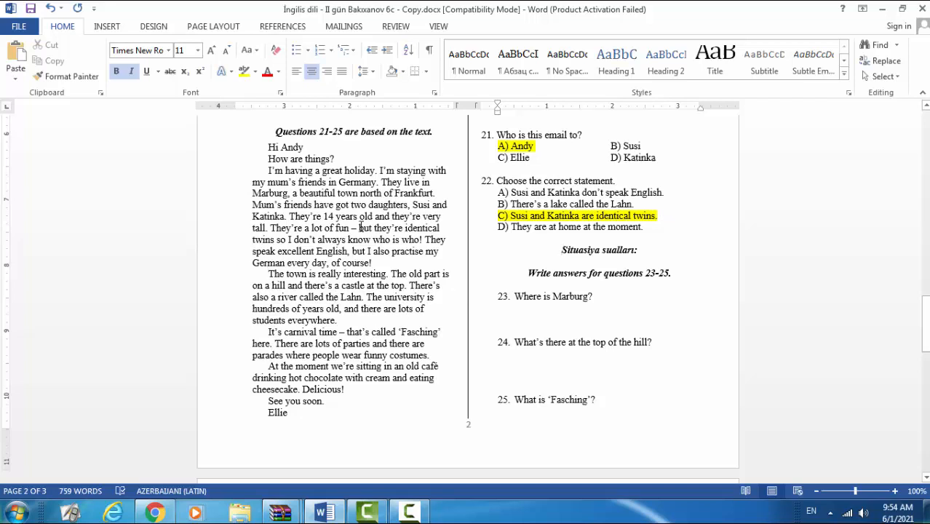
left_click_drag(355, 227, 278, 238)
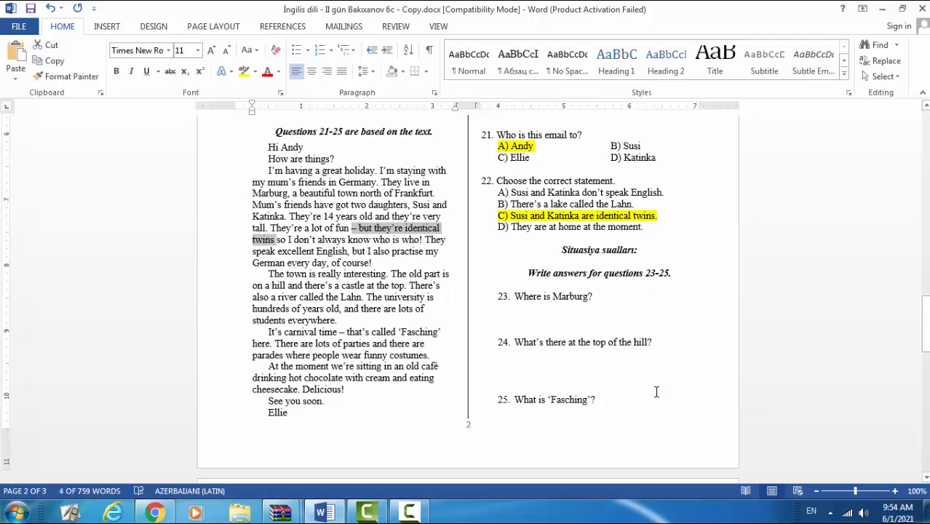
mouse_move(538, 322)
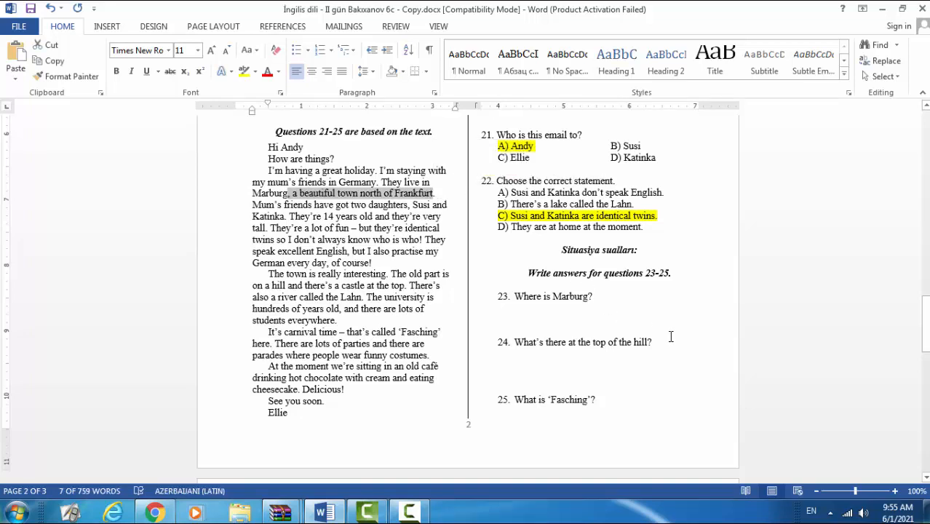
mouse_move(556, 354)
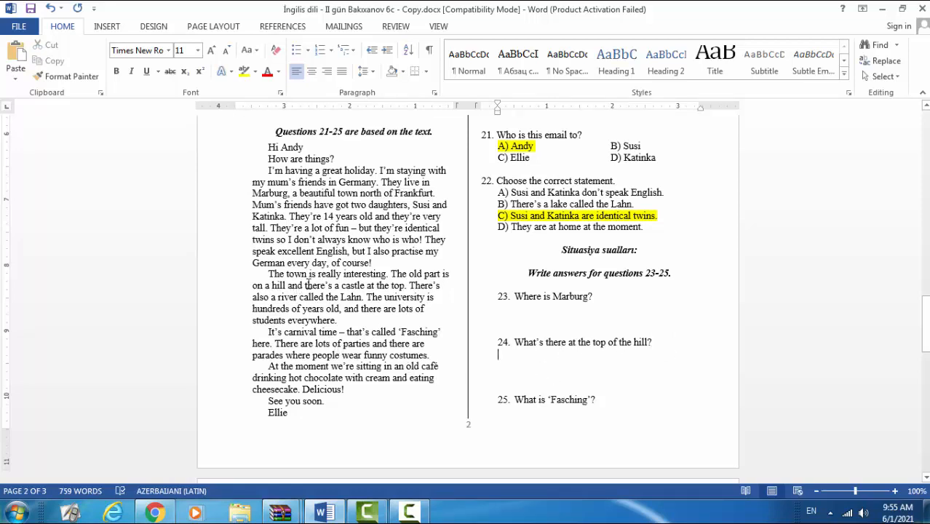
double_click(314, 284)
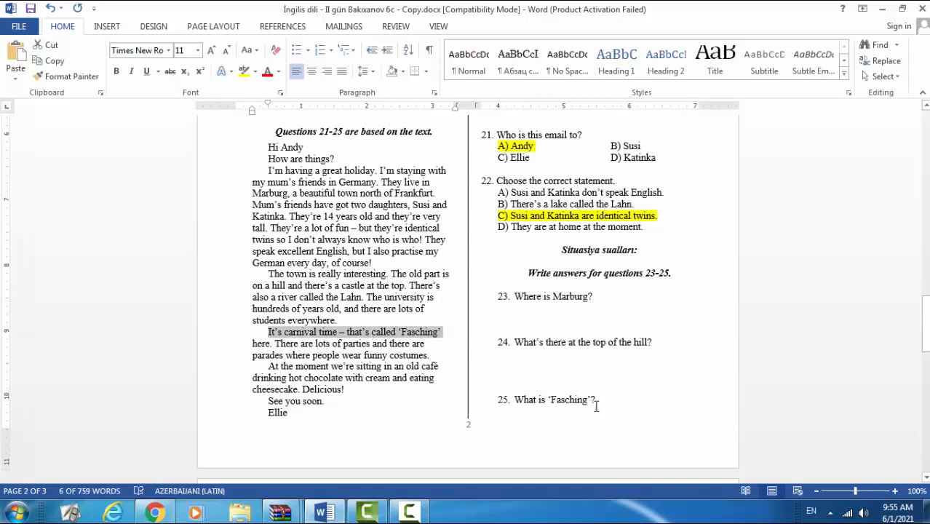
scroll("down", 3)
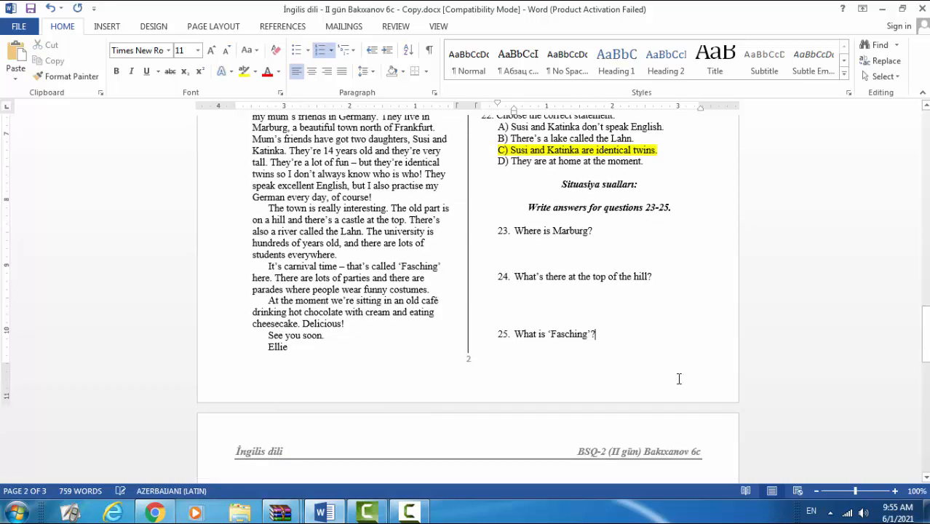